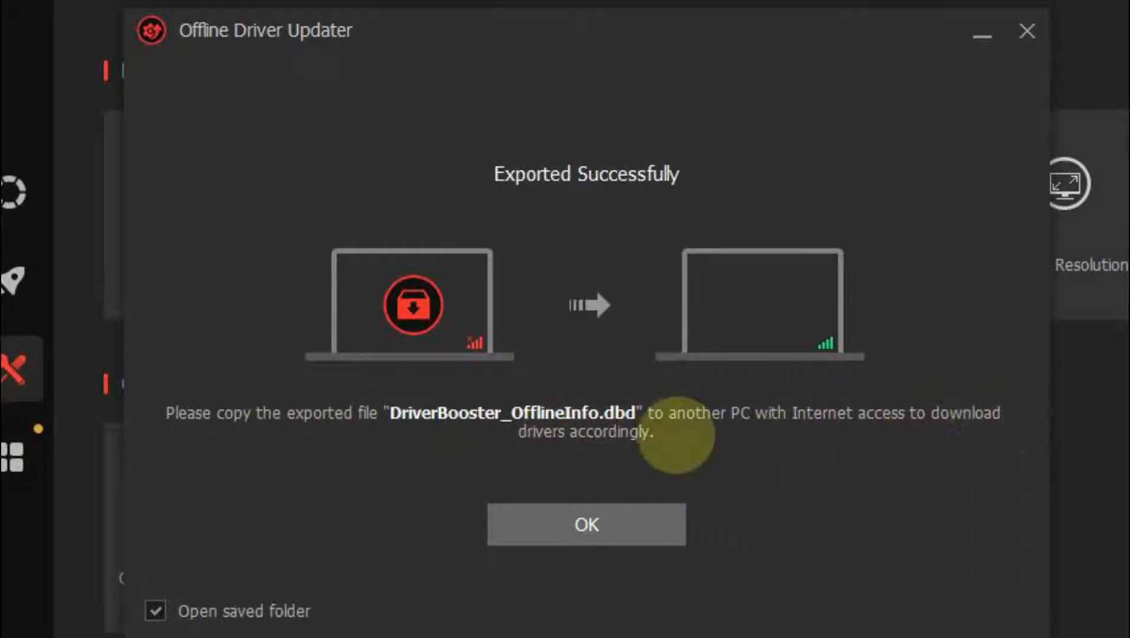
# Step: Dismiss the 'Exported Successfully' message and view the Driver Booster PRO offer page
pyautogui.click(585, 524)
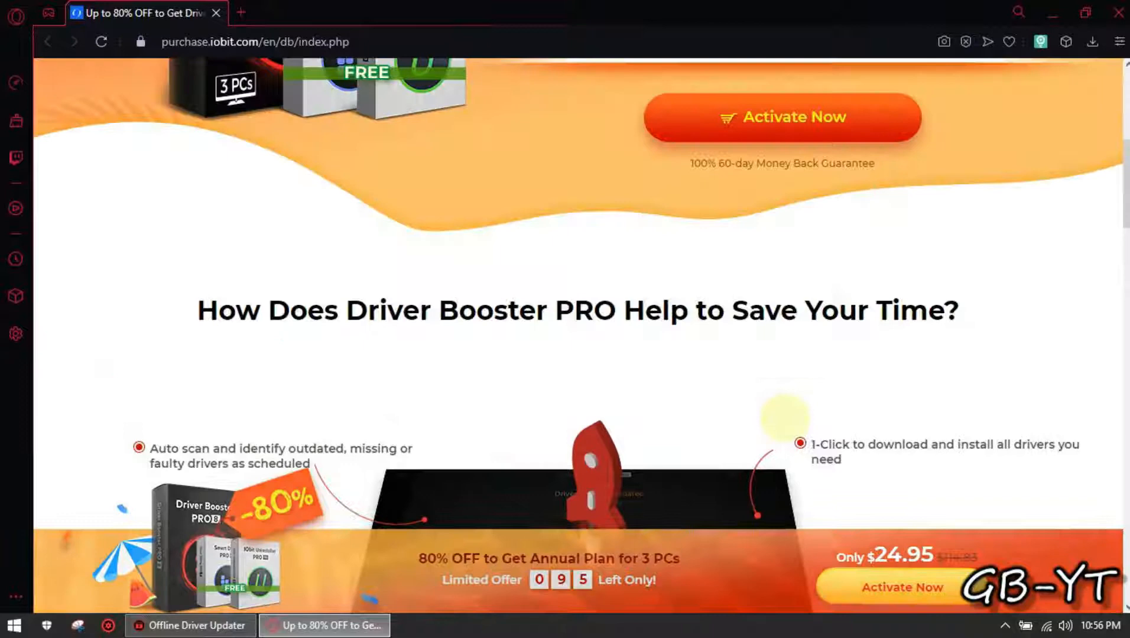
pyautogui.scroll(3)
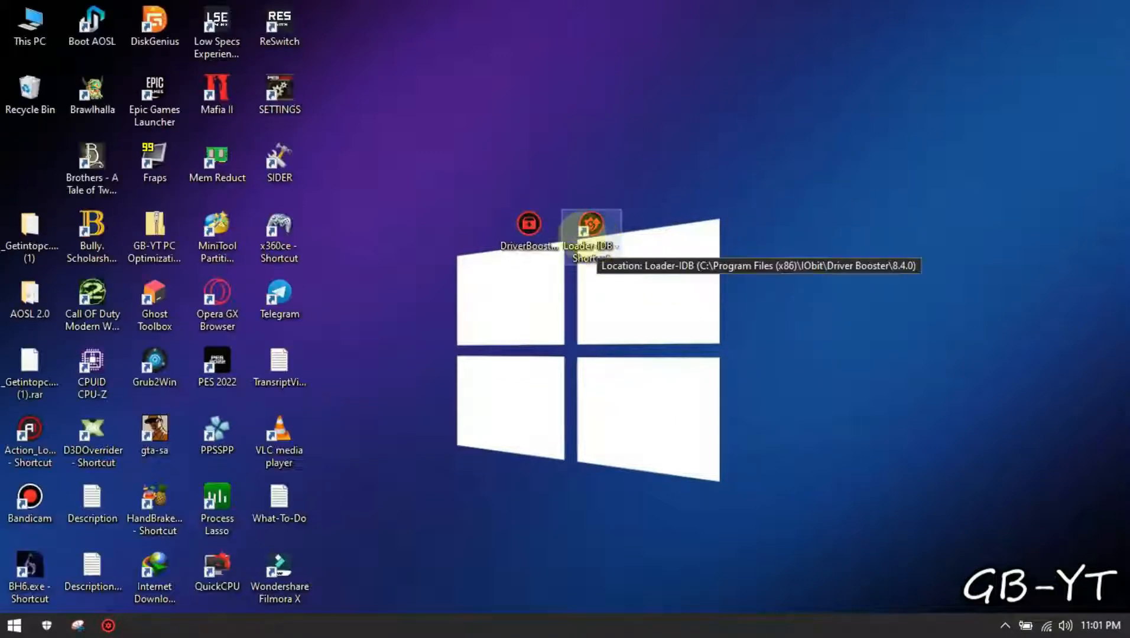
pyautogui.rightClick(587, 226)
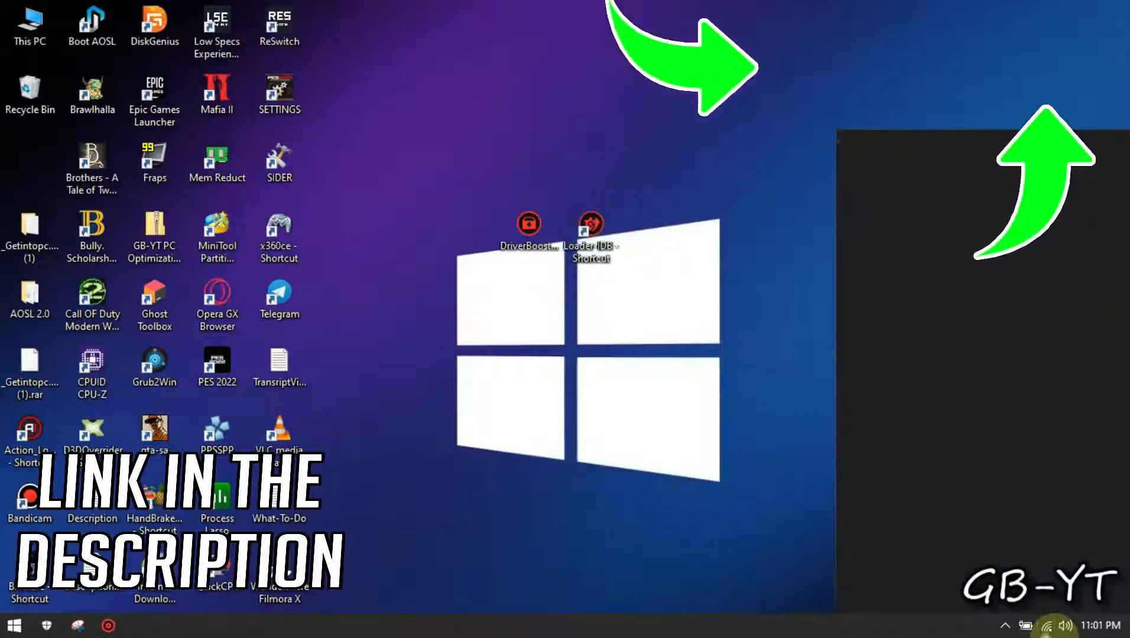
pyautogui.click(1045, 625)
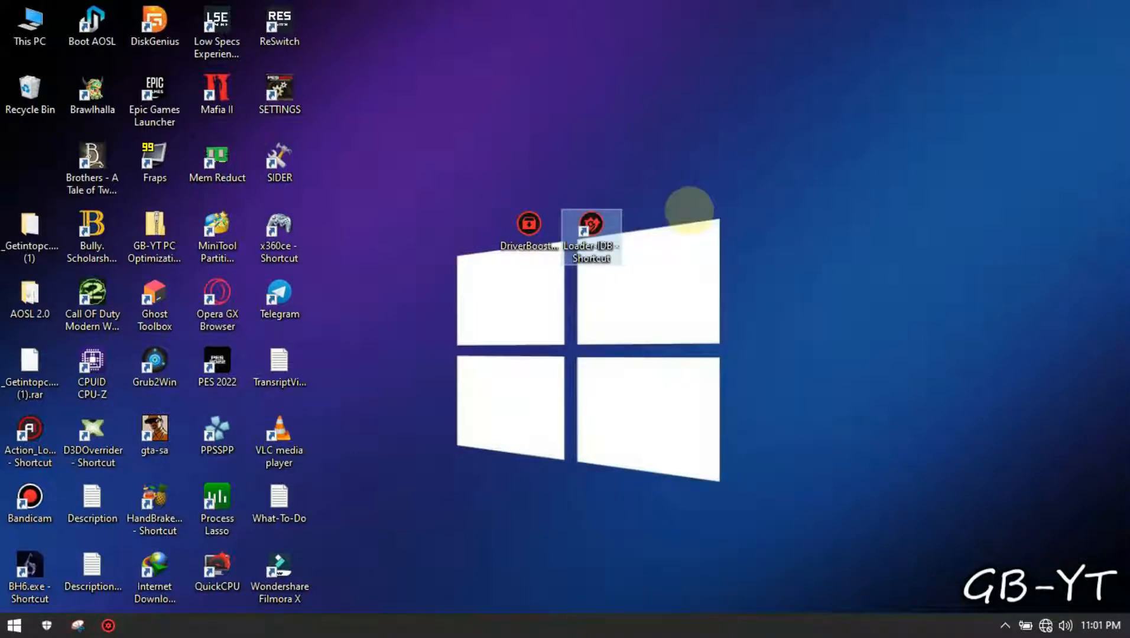
# Step: Relaunch Driver Booster and show the Network section of System Information
pyautogui.doubleClick(529, 224)
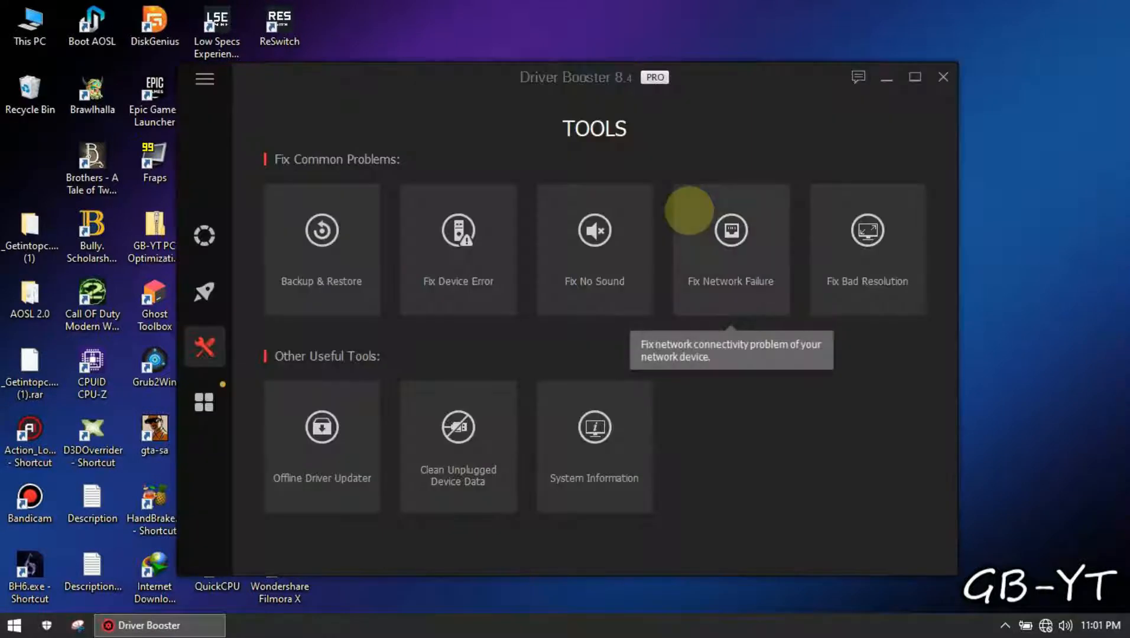
pyautogui.moveTo(658, 459)
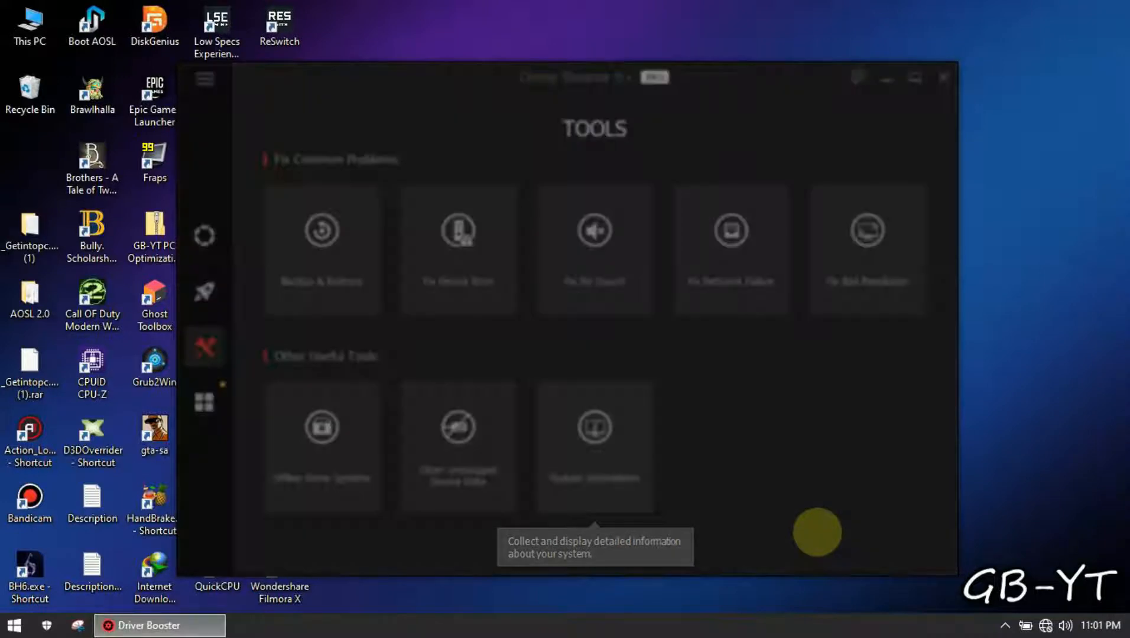
pyautogui.click(594, 444)
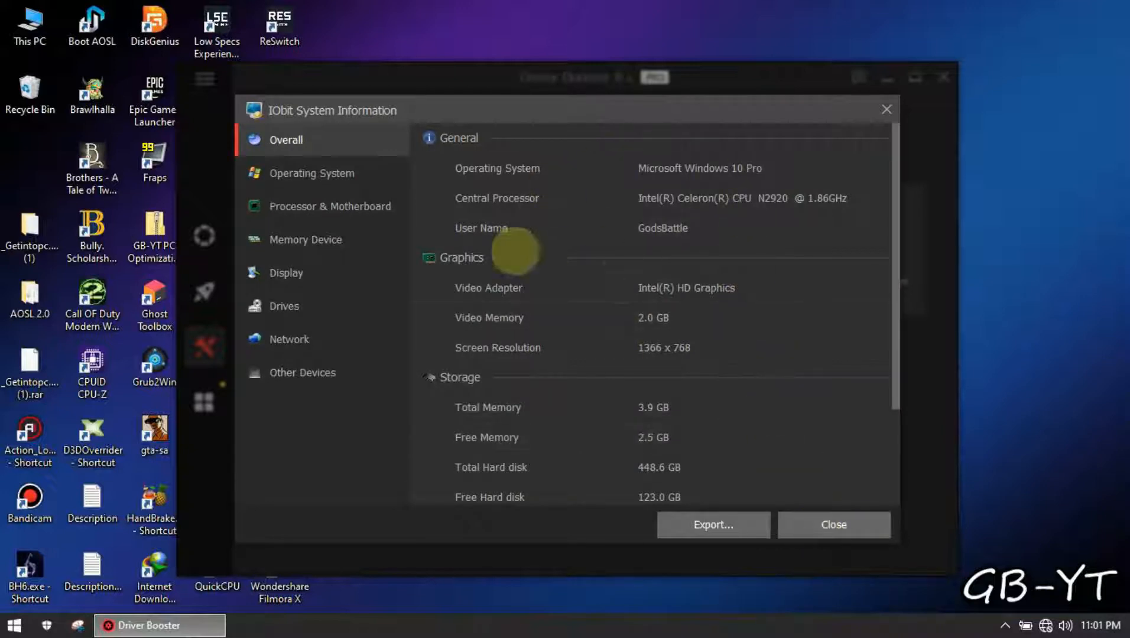
pyautogui.moveTo(305, 239)
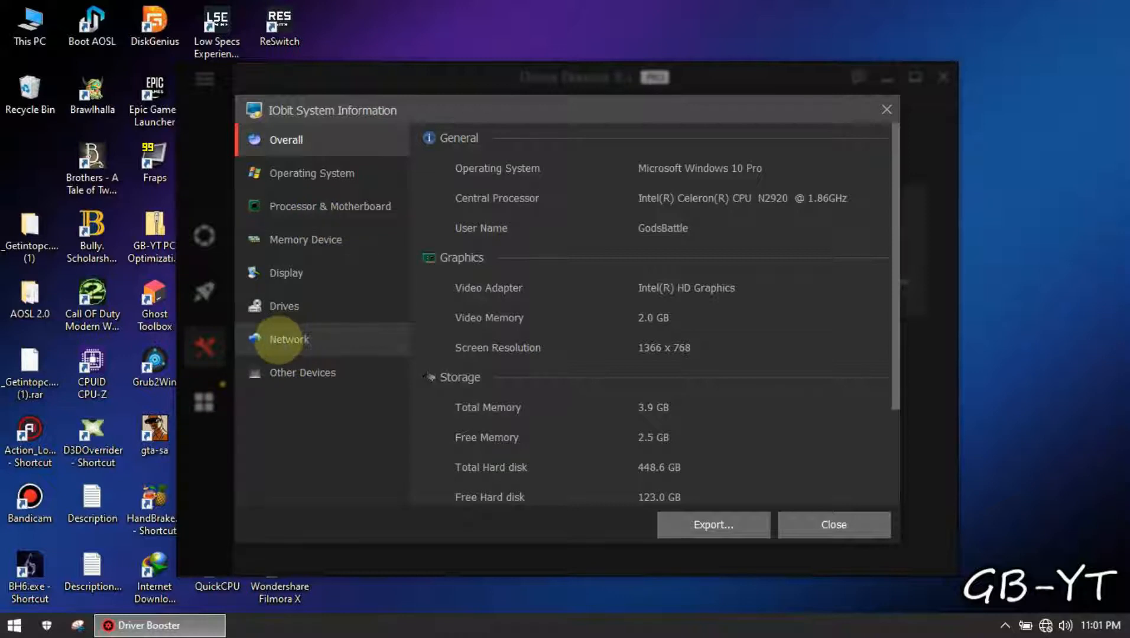
pyautogui.click(289, 339)
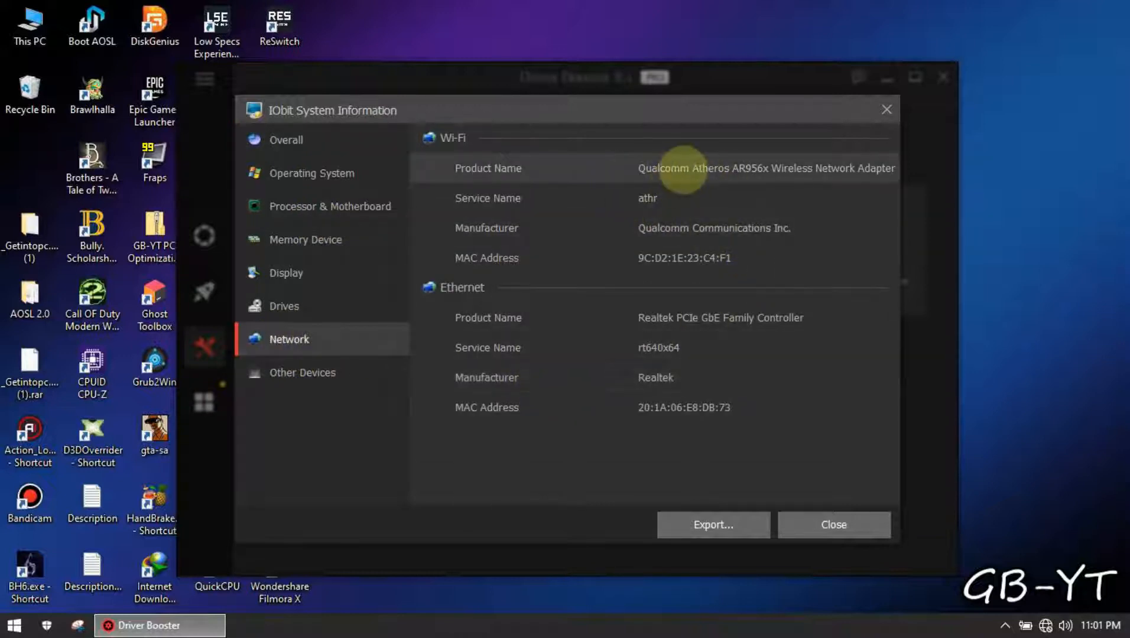
pyautogui.moveTo(768, 342)
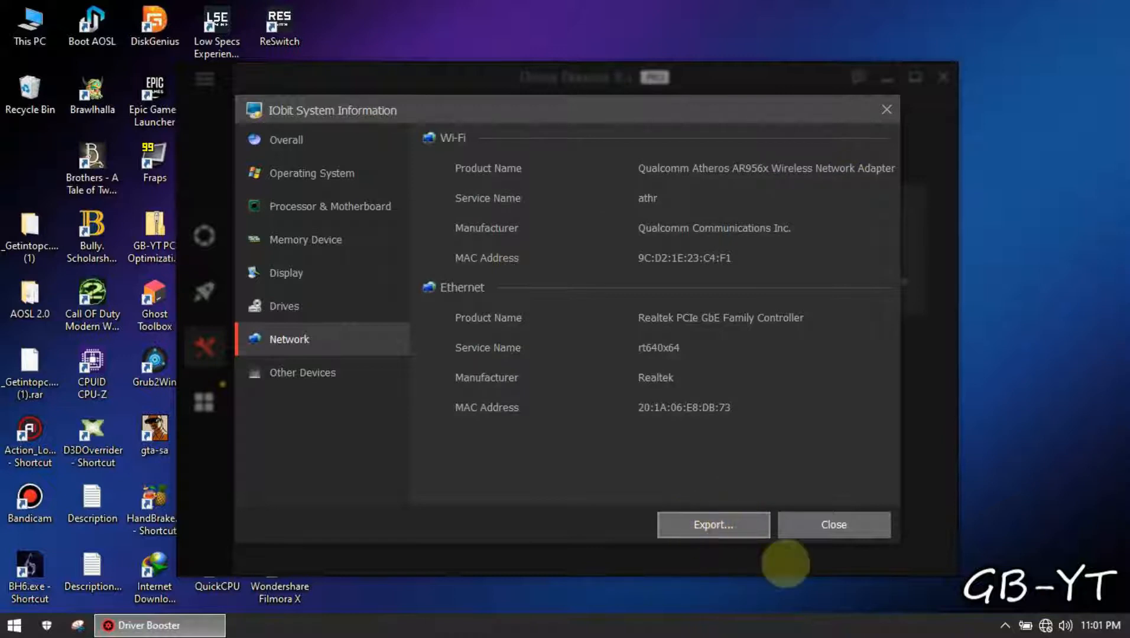
# Step: Export the system information as 'System Information Report' .txt on the Desktop
pyautogui.click(712, 524)
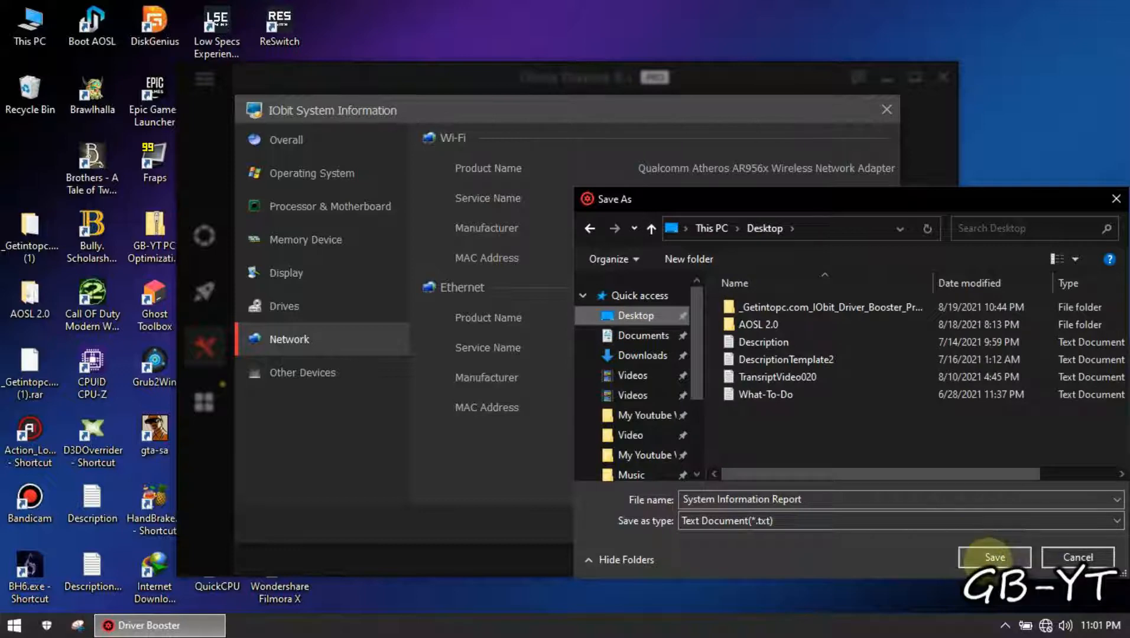
pyautogui.click(994, 557)
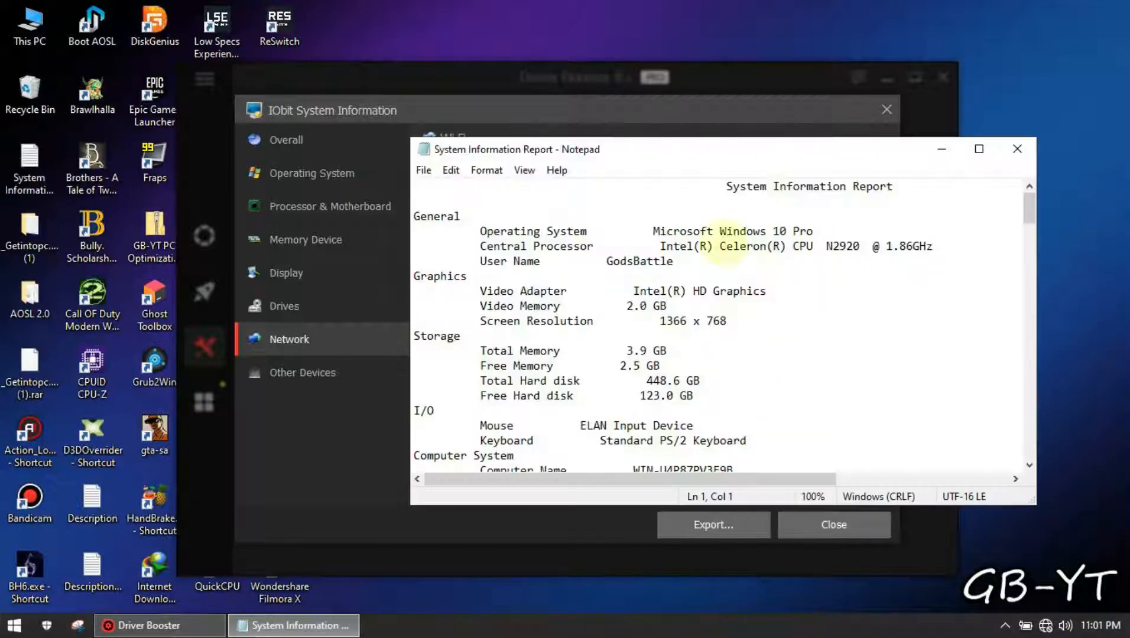
# Step: Maximize the report, select the Qualcomm Atheros AR956x product name and copy it
pyautogui.click(978, 149)
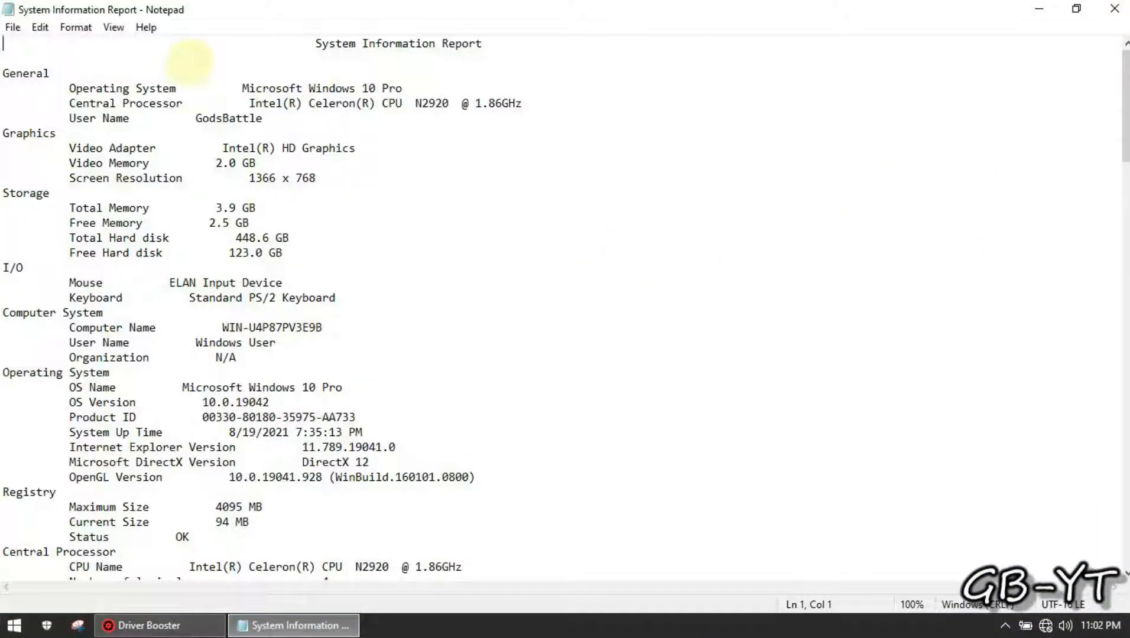
pyautogui.scroll(-3)
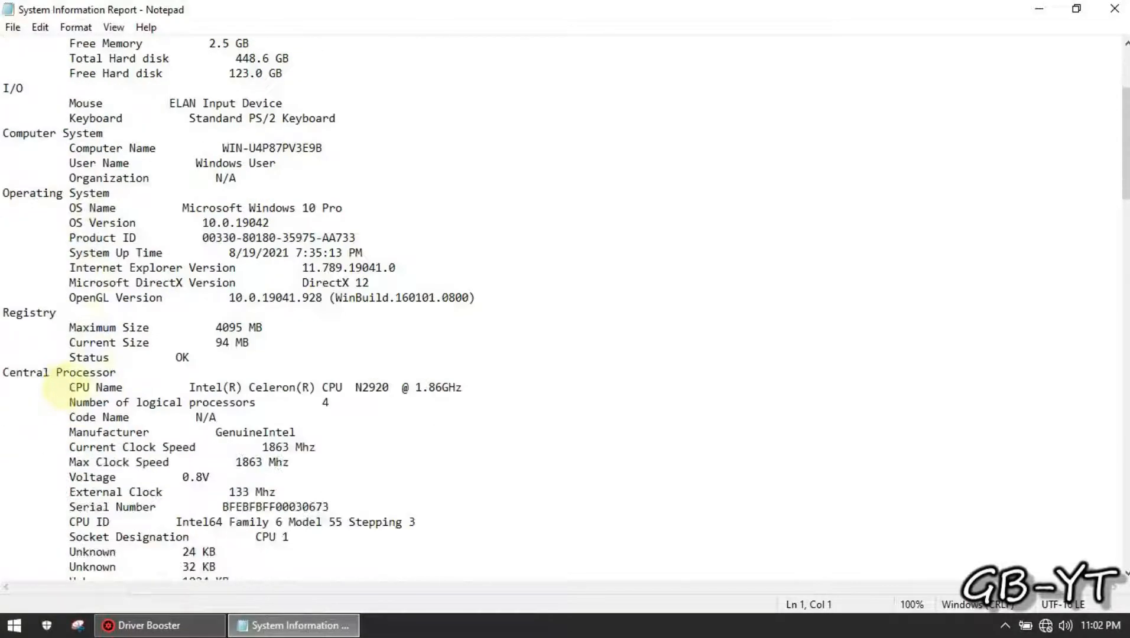
pyautogui.scroll(-3)
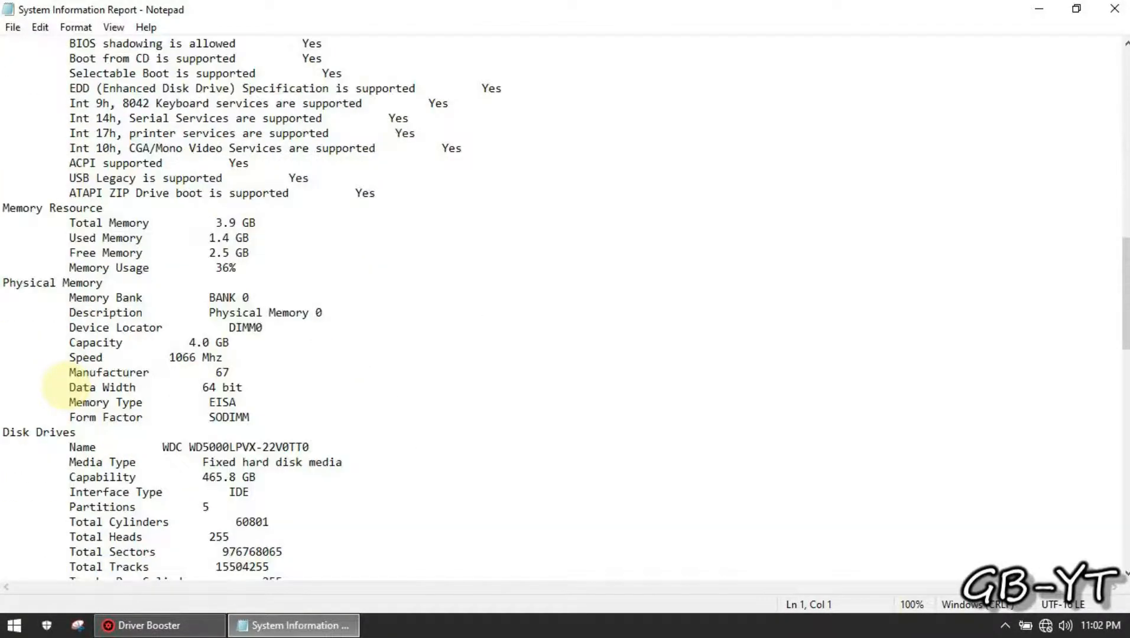
pyautogui.scroll(-3)
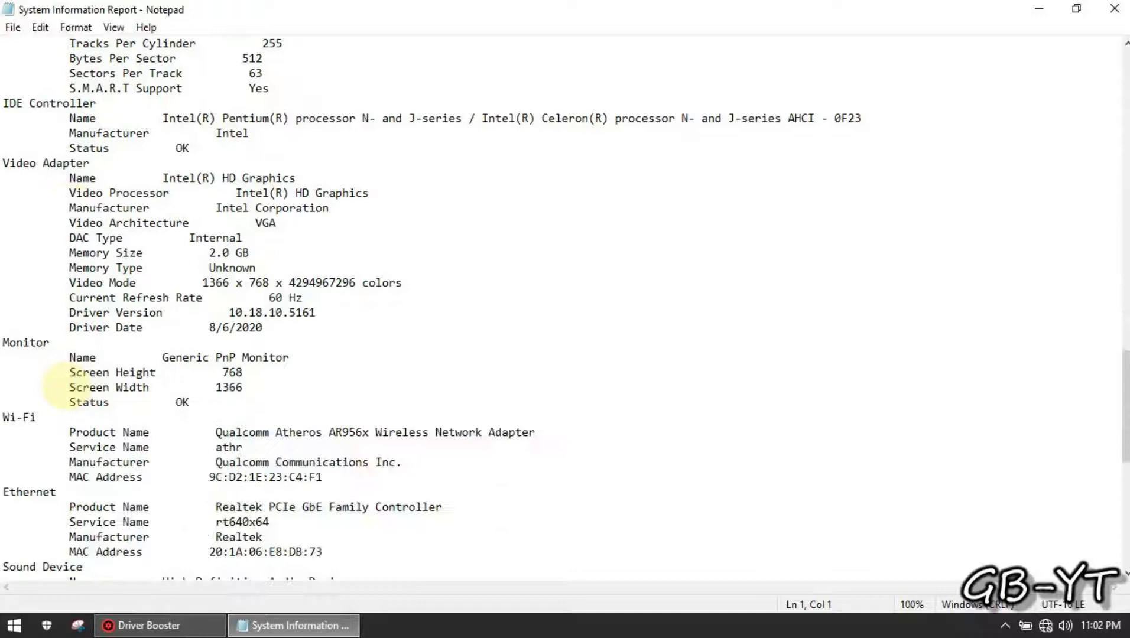
pyautogui.scroll(-3)
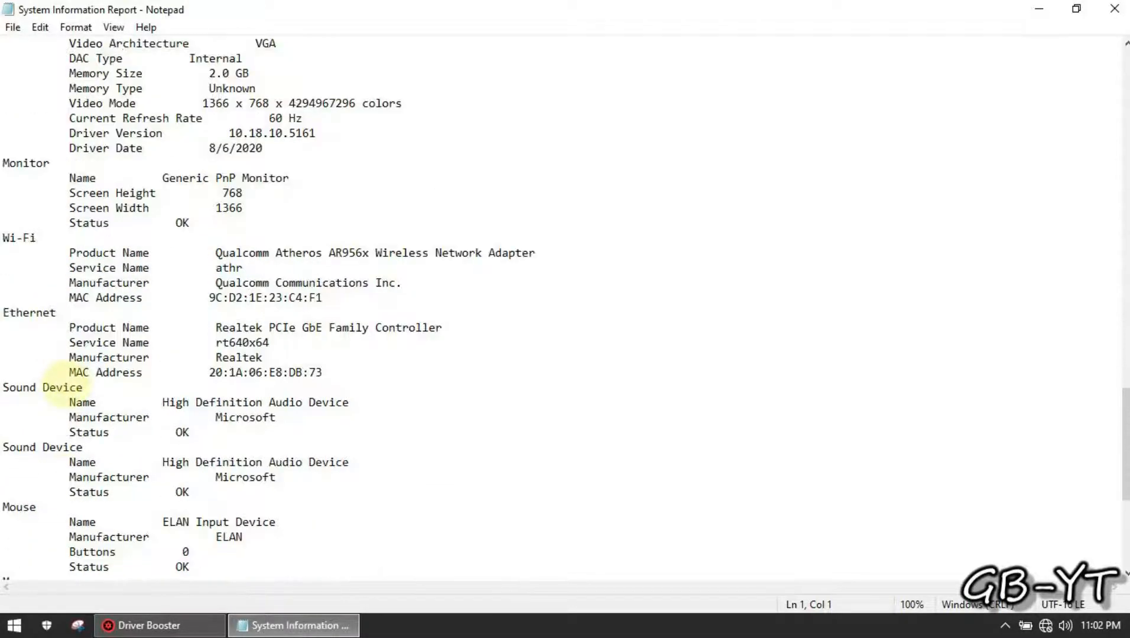
pyautogui.moveTo(6, 237); pyautogui.dragTo(322, 297)
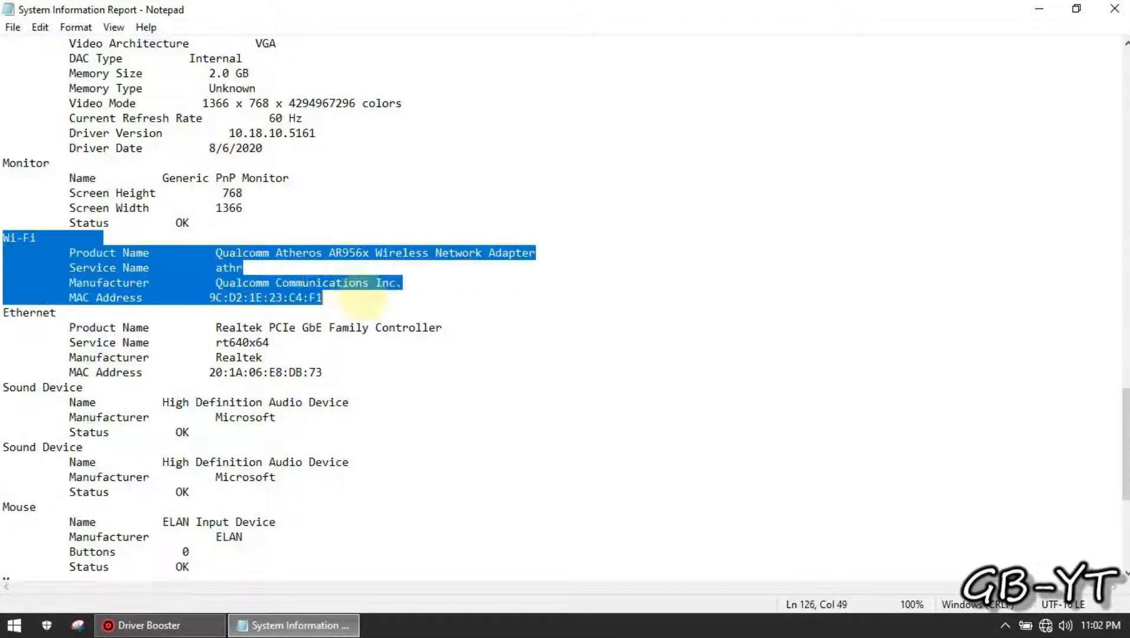
pyautogui.click(122, 312)
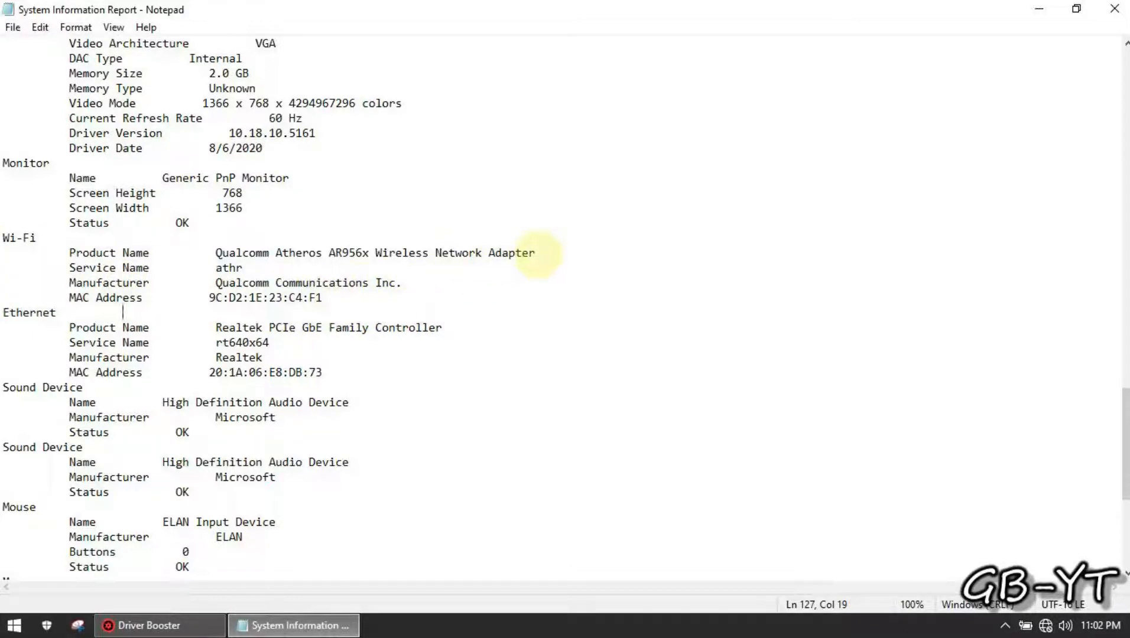
pyautogui.moveTo(378, 253); pyautogui.dragTo(536, 253)
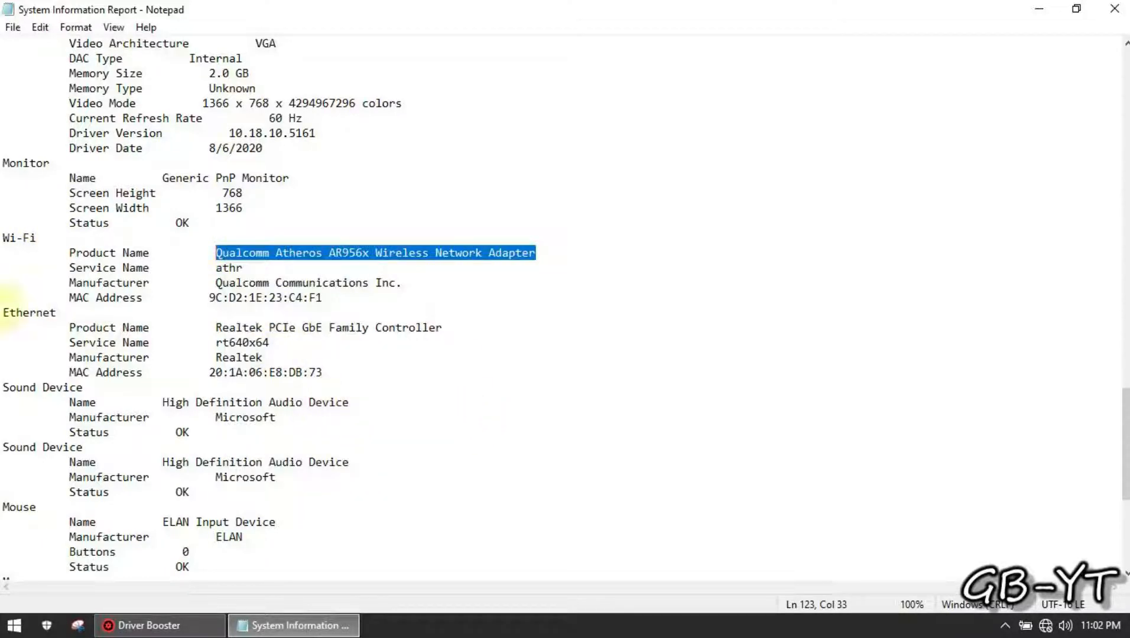
pyautogui.doubleClick(29, 312)
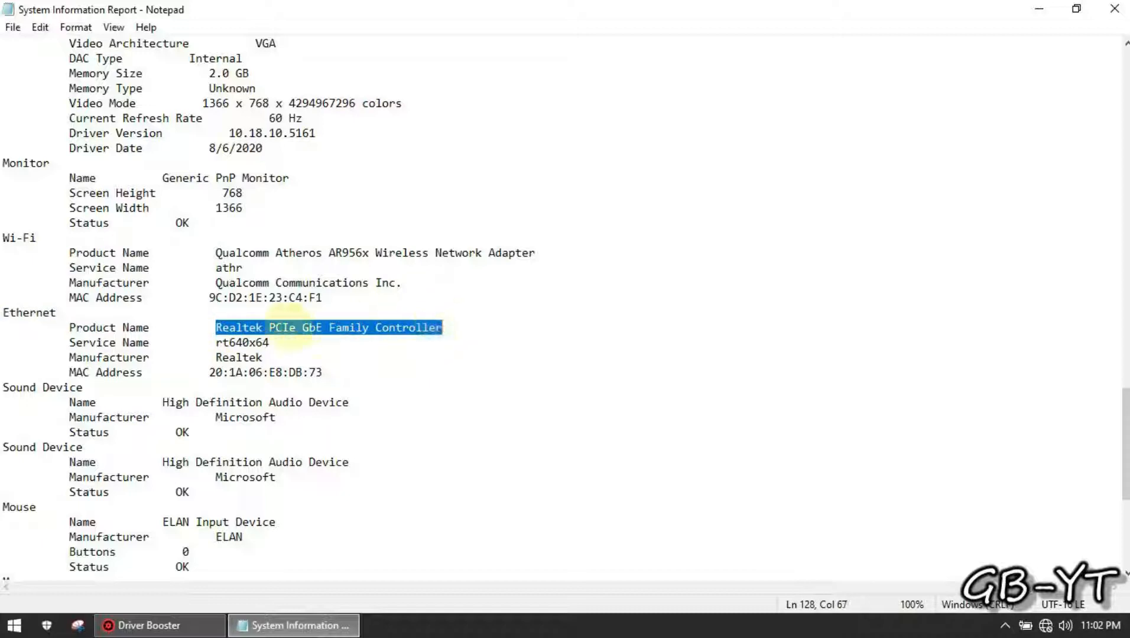
pyautogui.rightClick(309, 328)
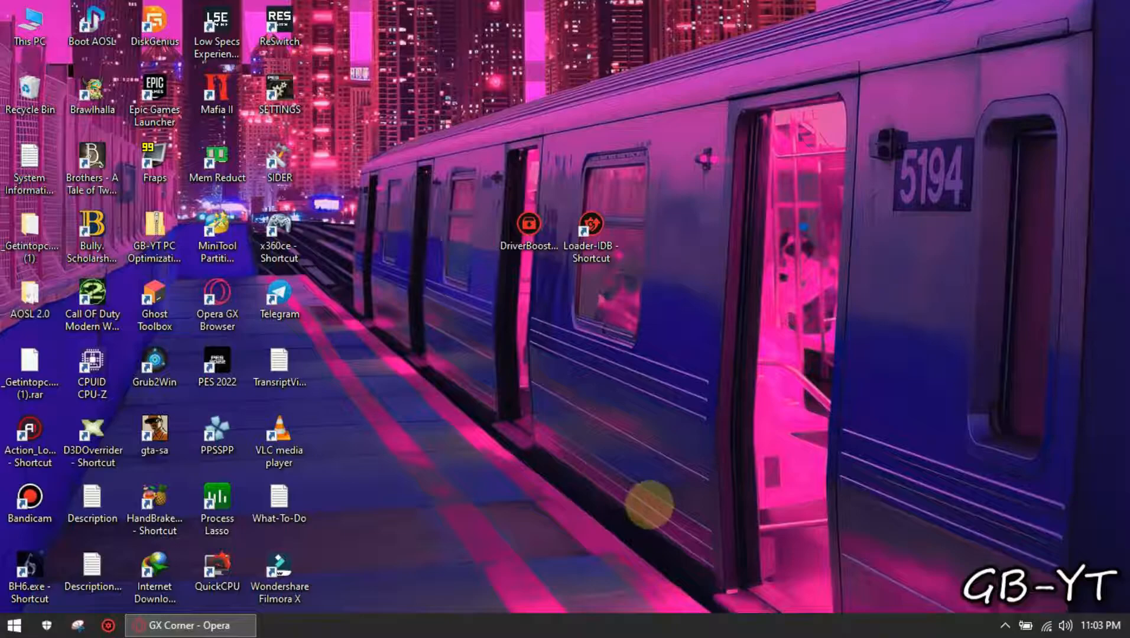
# Step: Search Opera GX for 'Qualcomm Atheros AR956x Wireless Network Adapter driver'
pyautogui.click(190, 625)
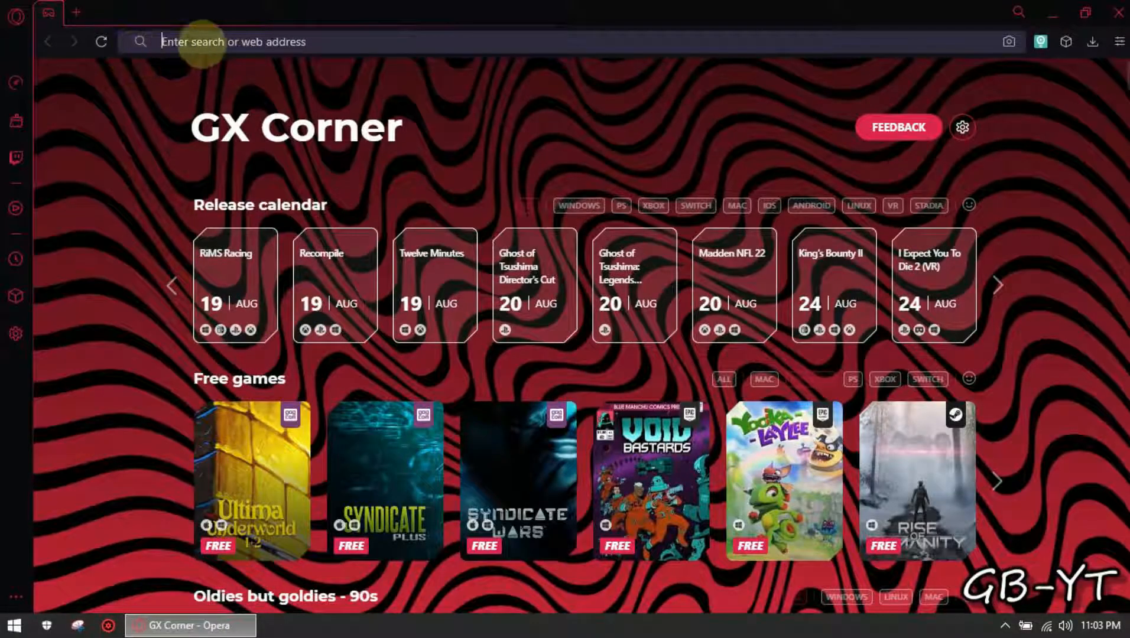
pyautogui.rightClick(231, 40)
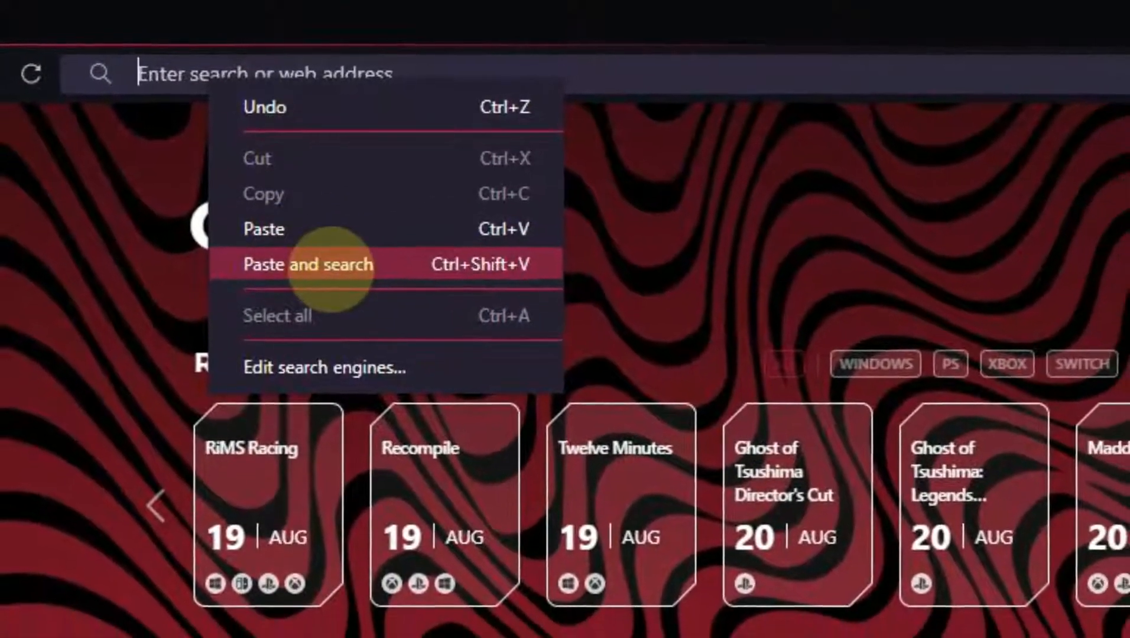
pyautogui.click(307, 264)
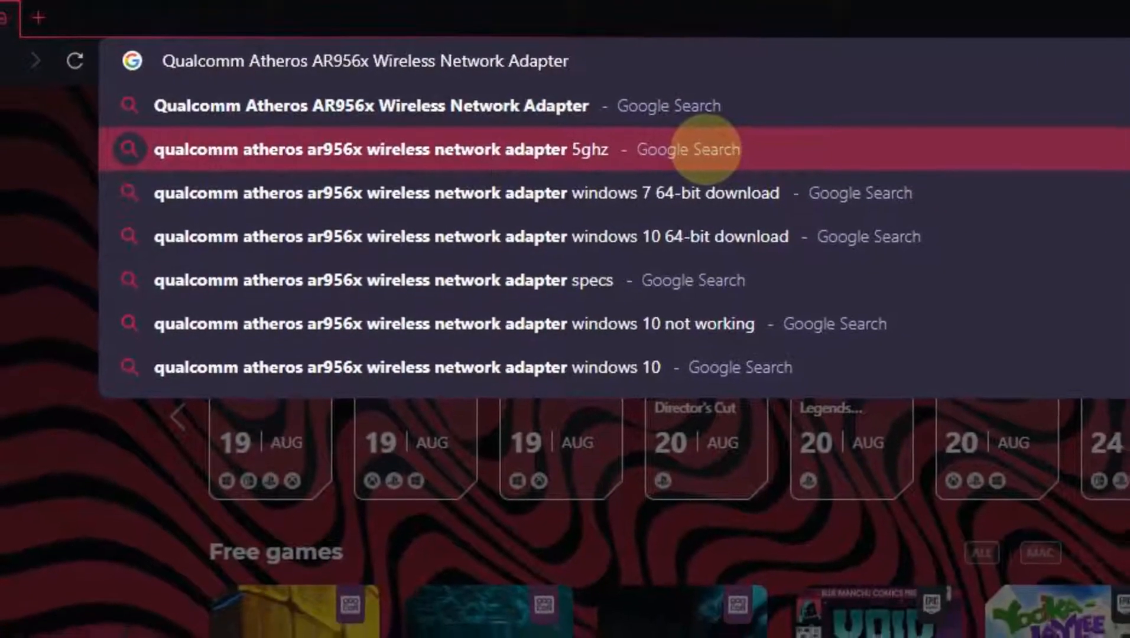
pyautogui.write('driver')
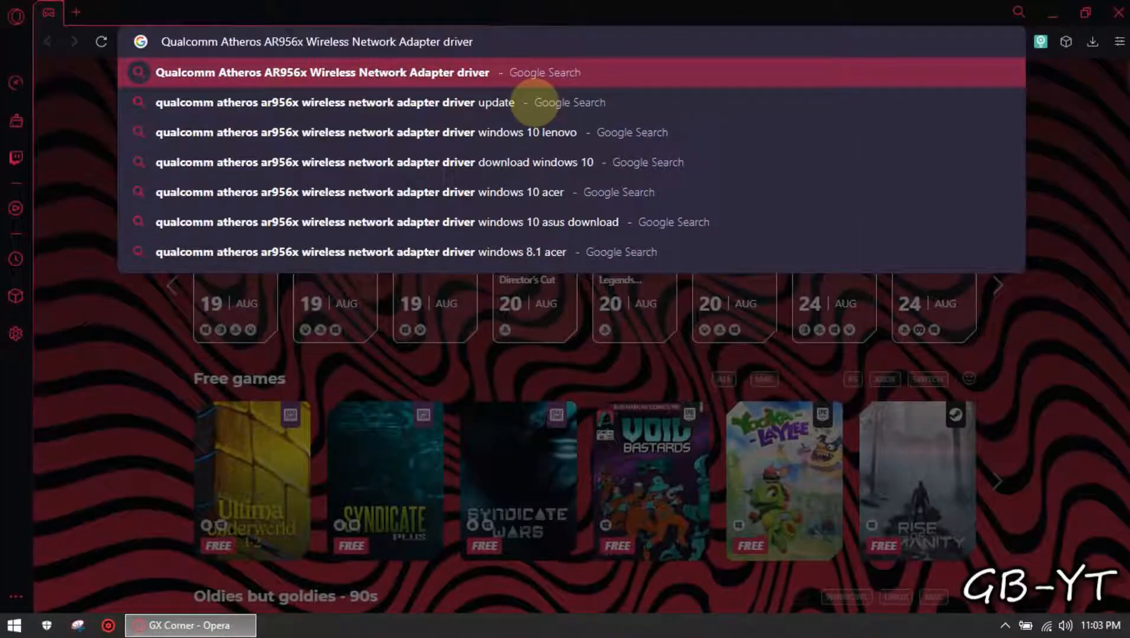
pyautogui.click(323, 72)
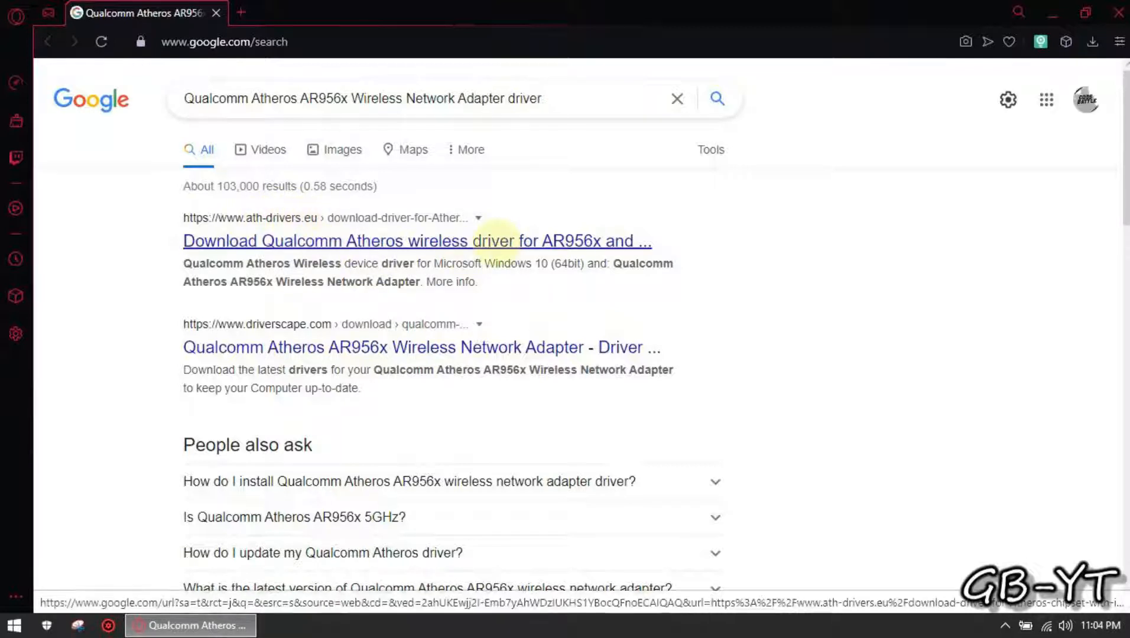
# Step: Open the ath-drivers.eu AR956x result page and download the driver package
pyautogui.click(416, 240)
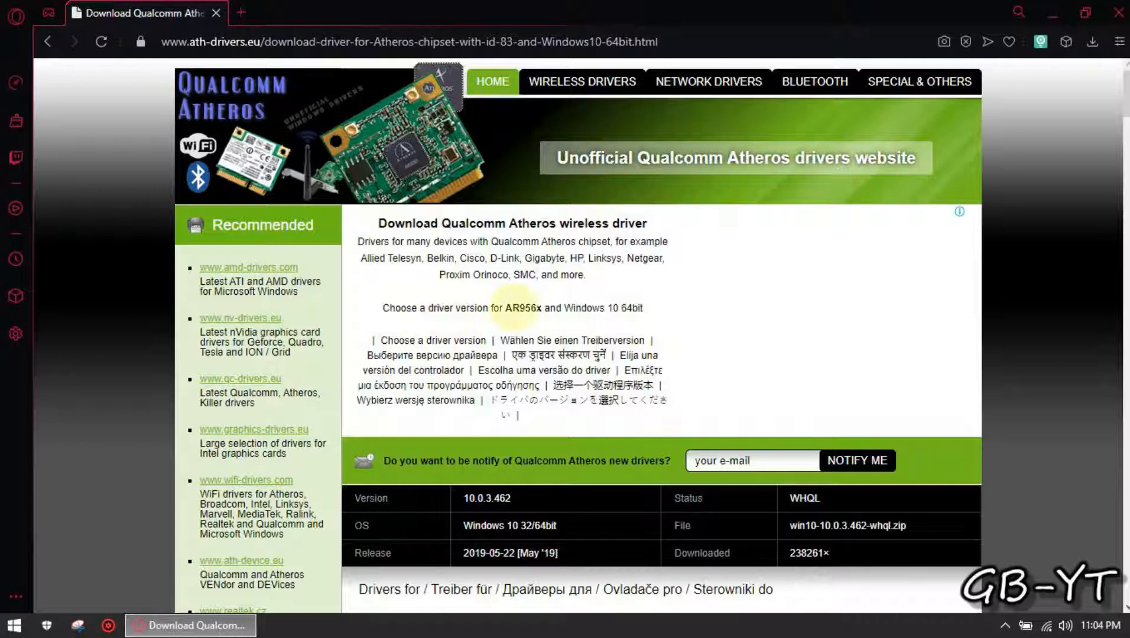
pyautogui.doubleClick(516, 308)
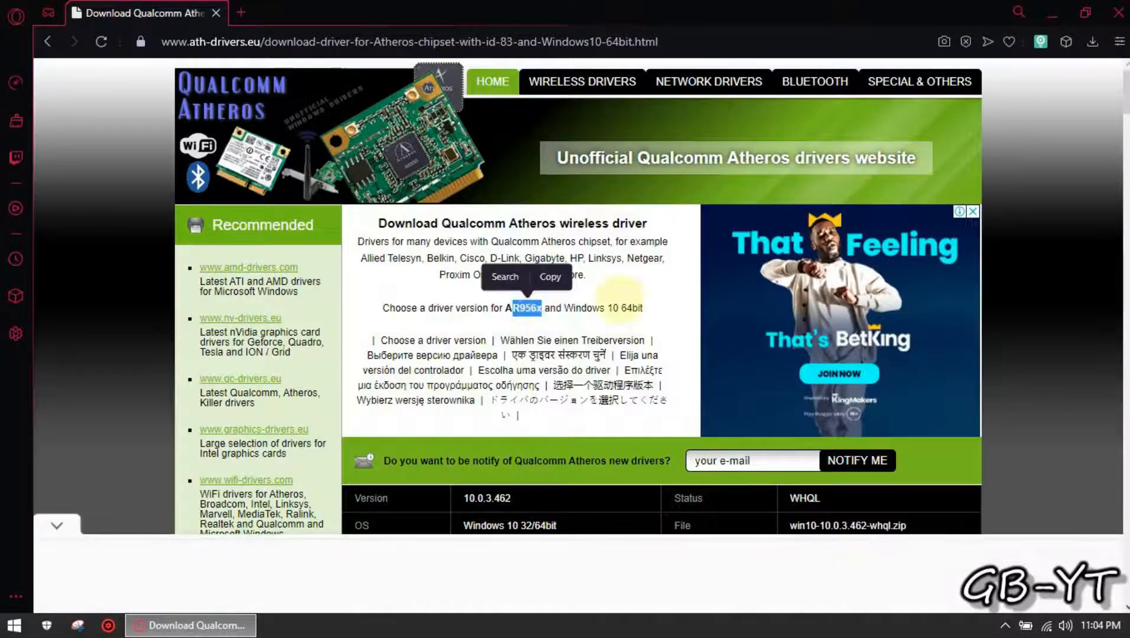
pyautogui.scroll(-3)
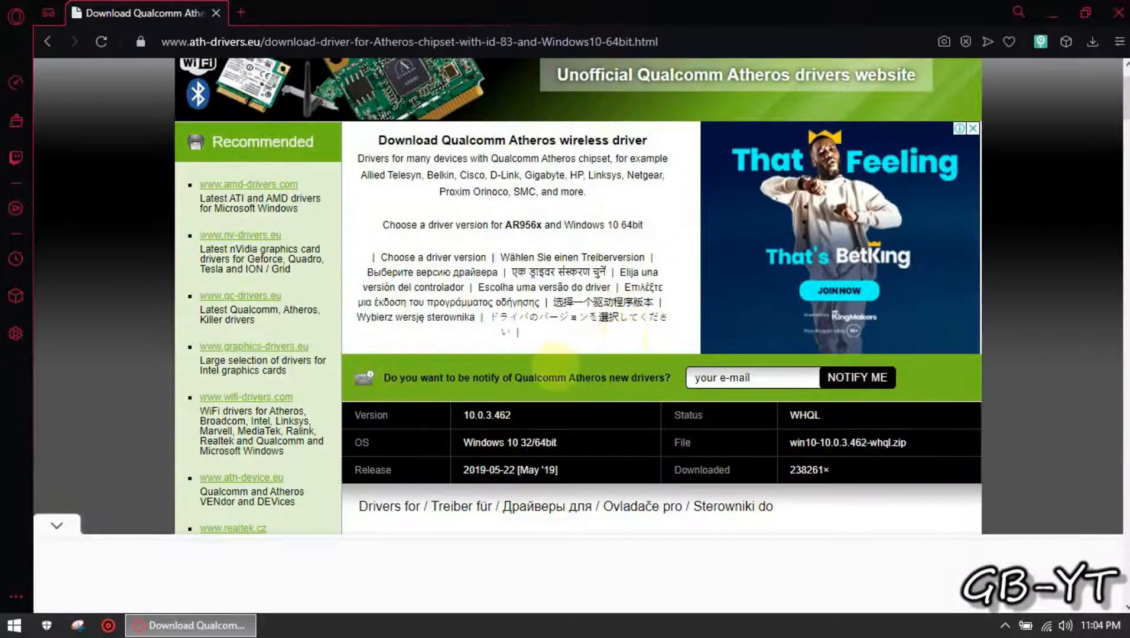
pyautogui.scroll(-3)
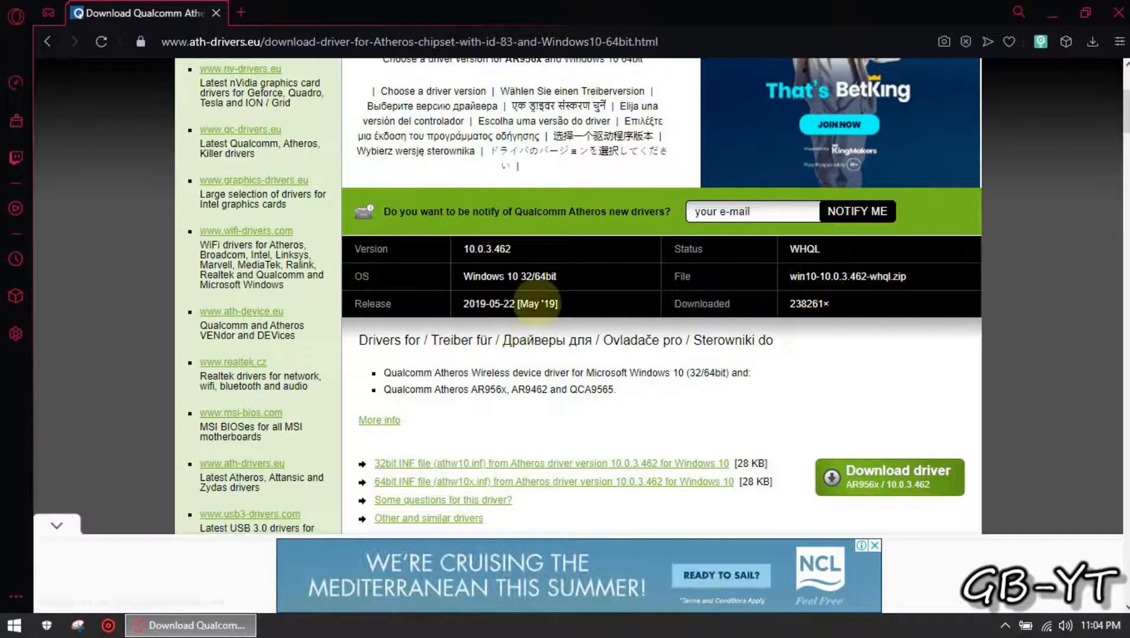
pyautogui.scroll(-3)
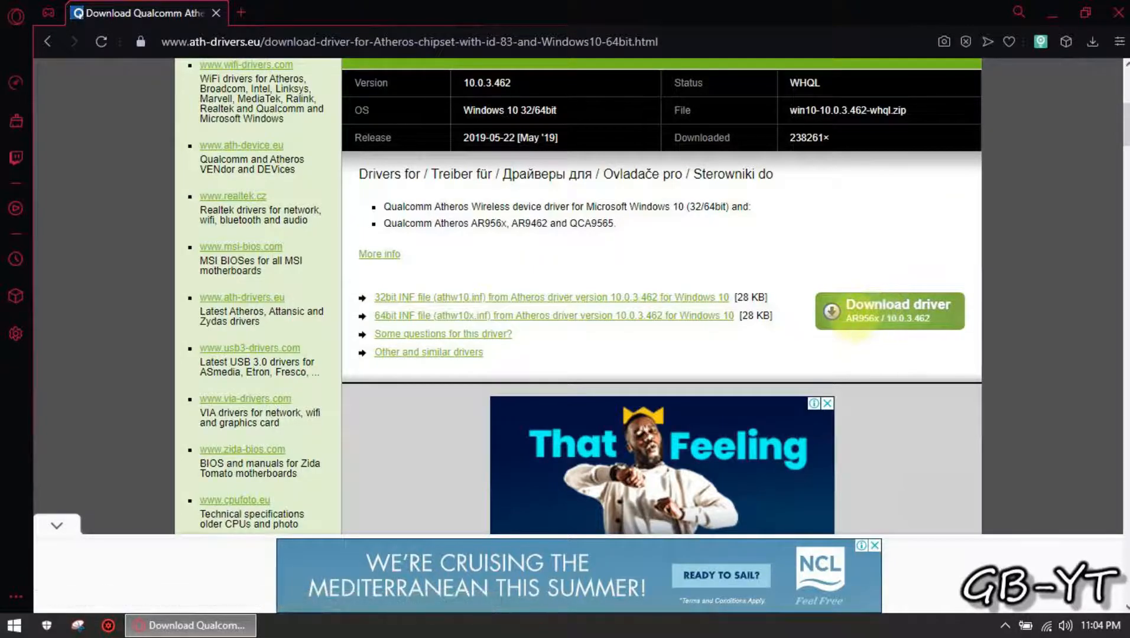
pyautogui.click(1092, 41)
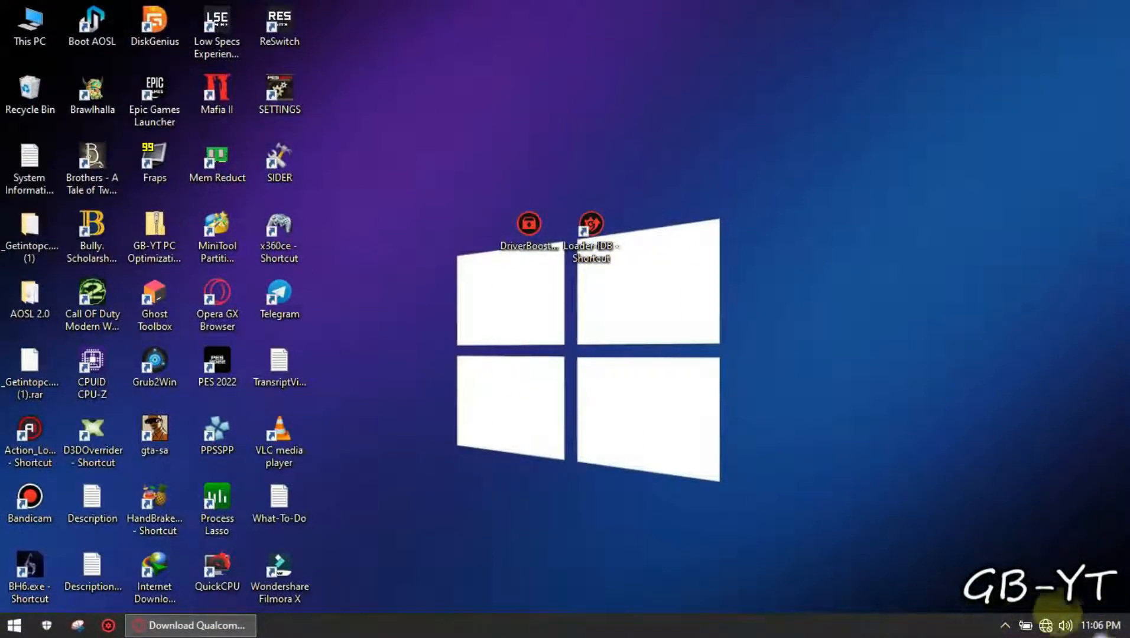
# Step: Paste the driver zip onto the desktop and extract it to 'win10-10.0.3.462-whql'
pyautogui.rightClick(923, 439)
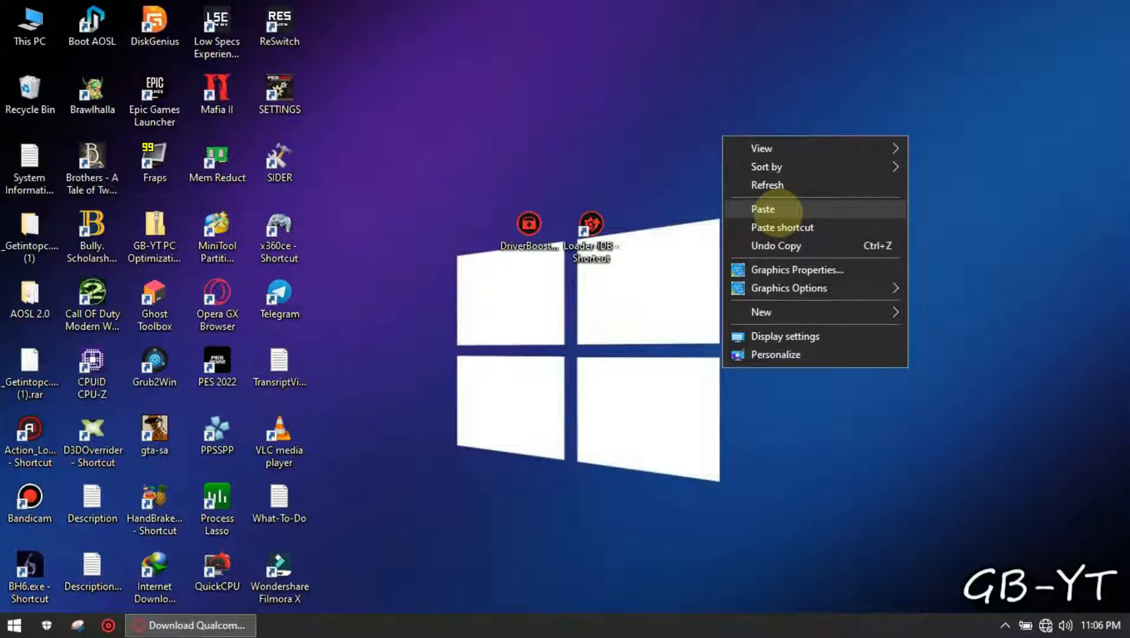
pyautogui.click(763, 209)
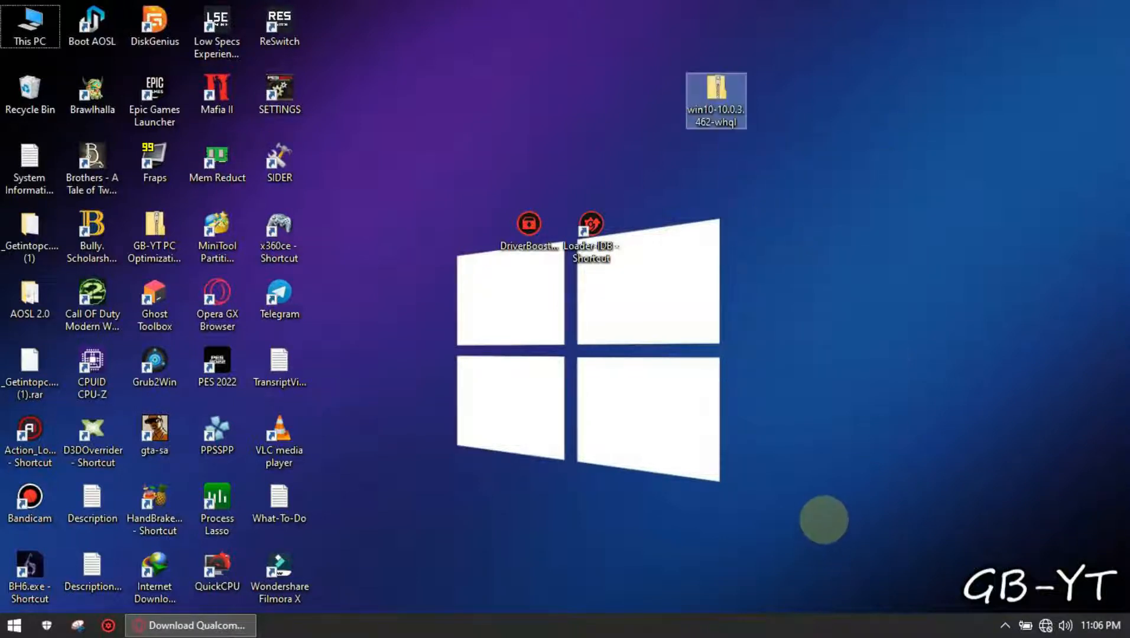
pyautogui.moveTo(716, 101); pyautogui.dragTo(653, 237)
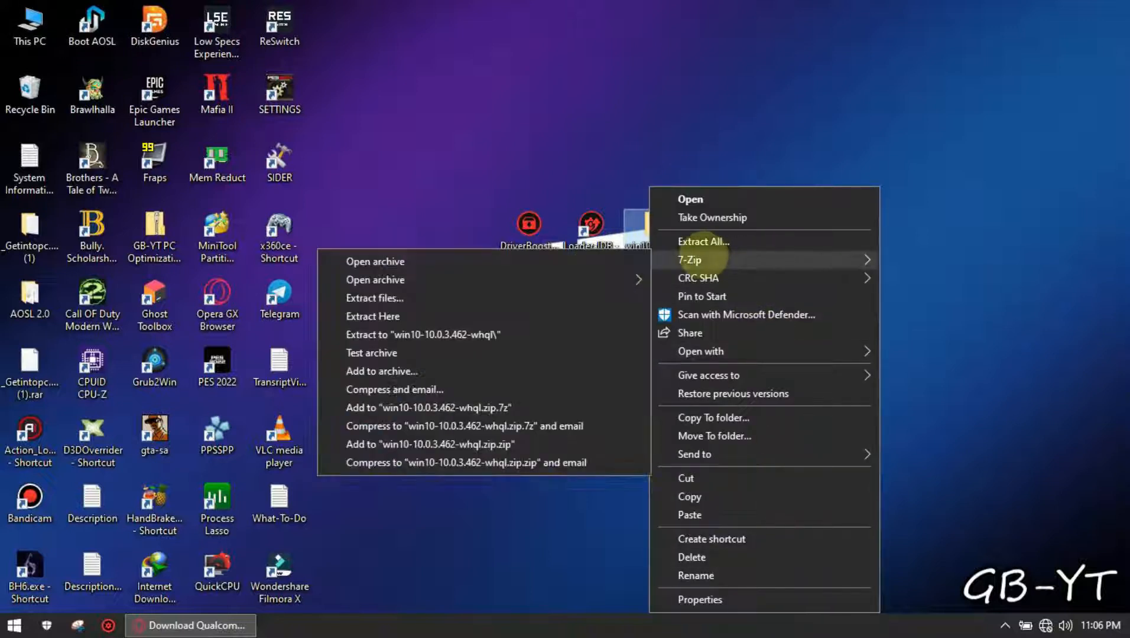
pyautogui.click(373, 316)
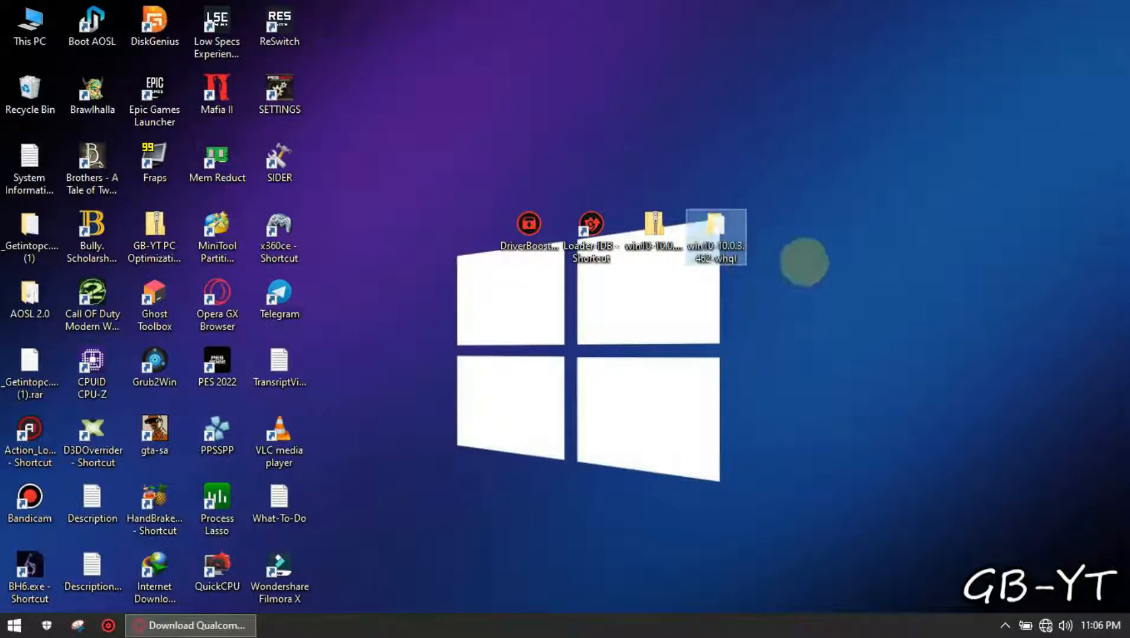
pyautogui.rightClick(714, 236)
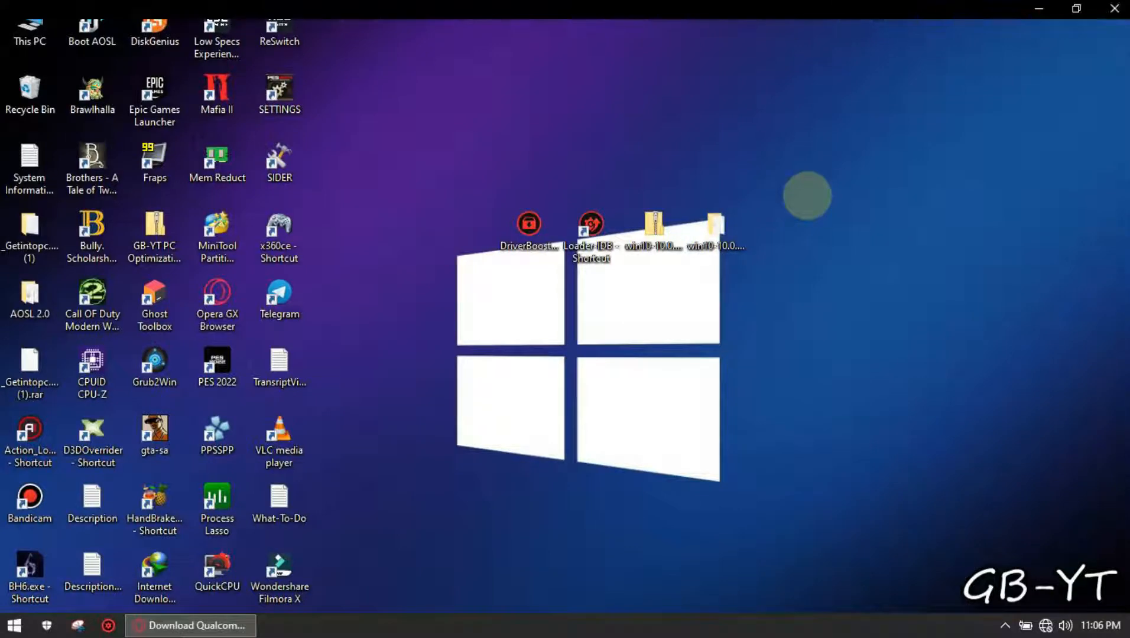
# Step: Run the setup batch file from the win10-10.0.3.462-whql folder, then close the folder
pyautogui.doubleClick(652, 223)
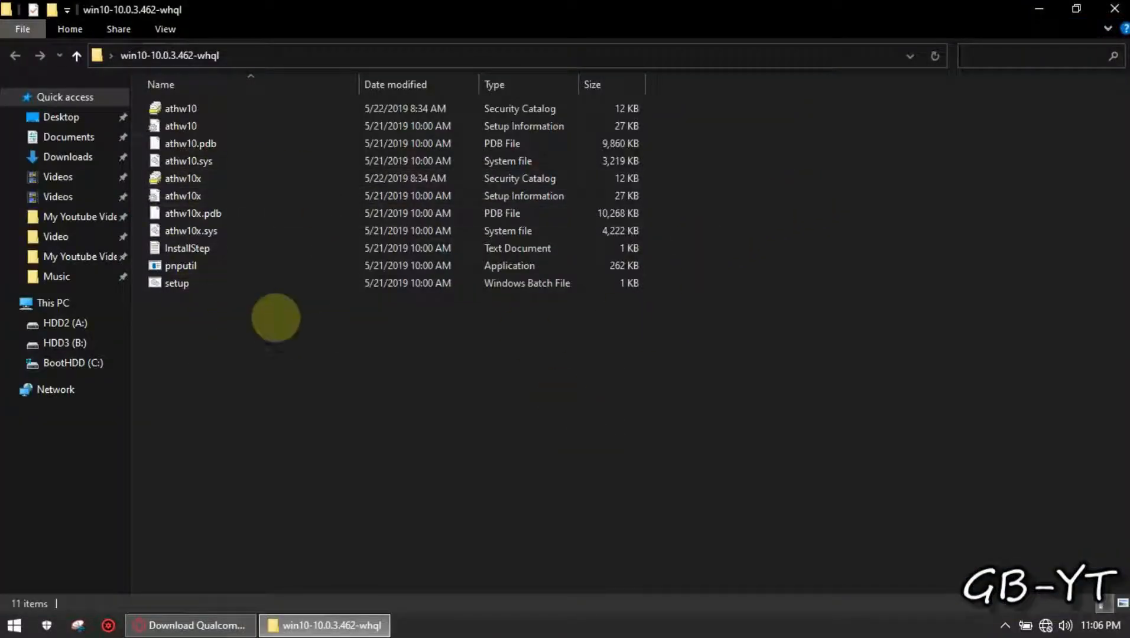
pyautogui.click(193, 214)
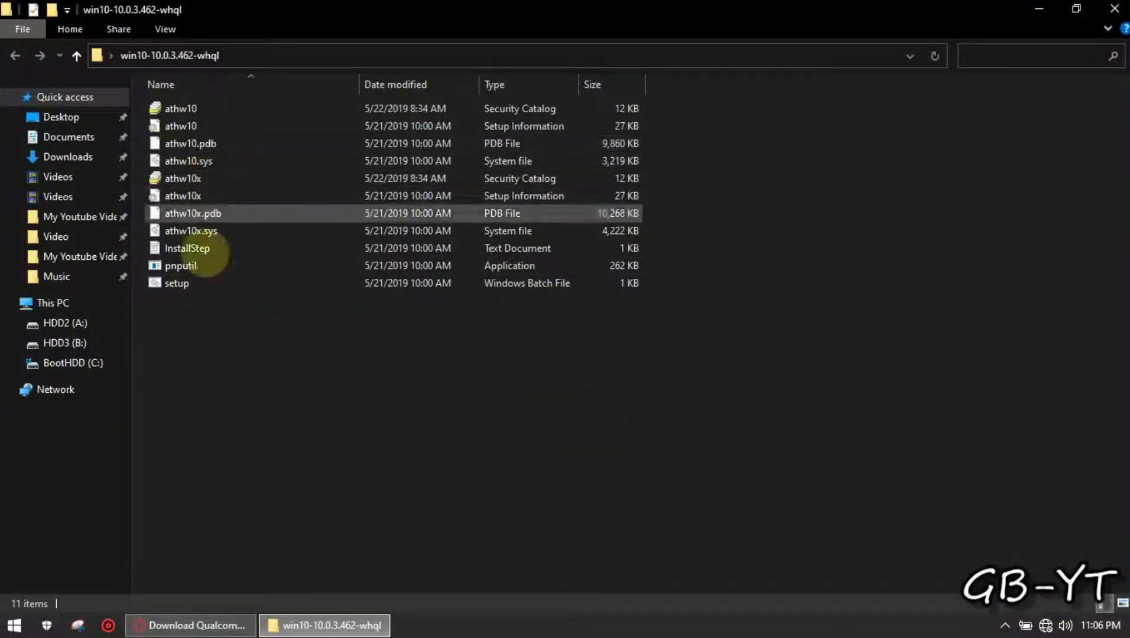
pyautogui.click(177, 282)
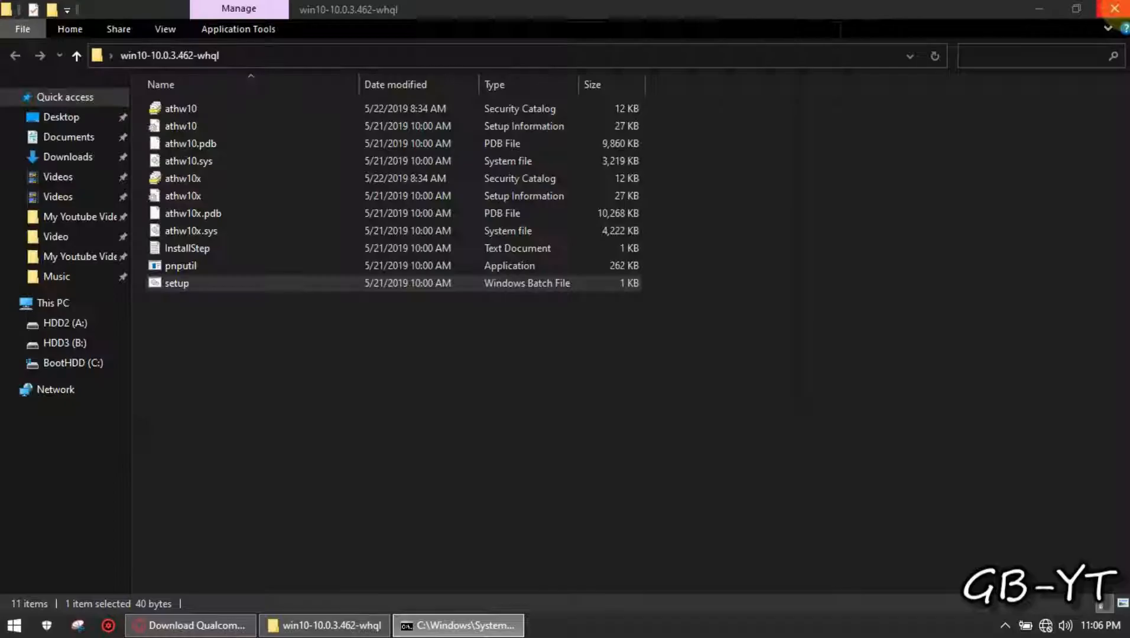
pyautogui.click(458, 626)
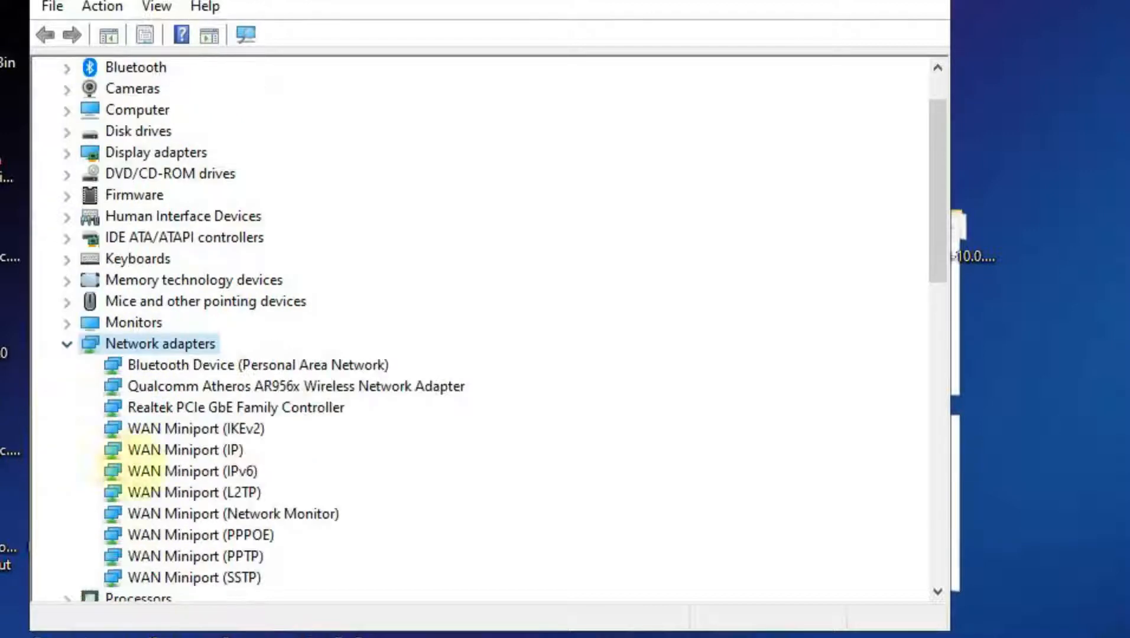
# Step: View the Qualcomm Atheros AR956x adapter's Properties confirming it works, then close them
pyautogui.click(295, 386)
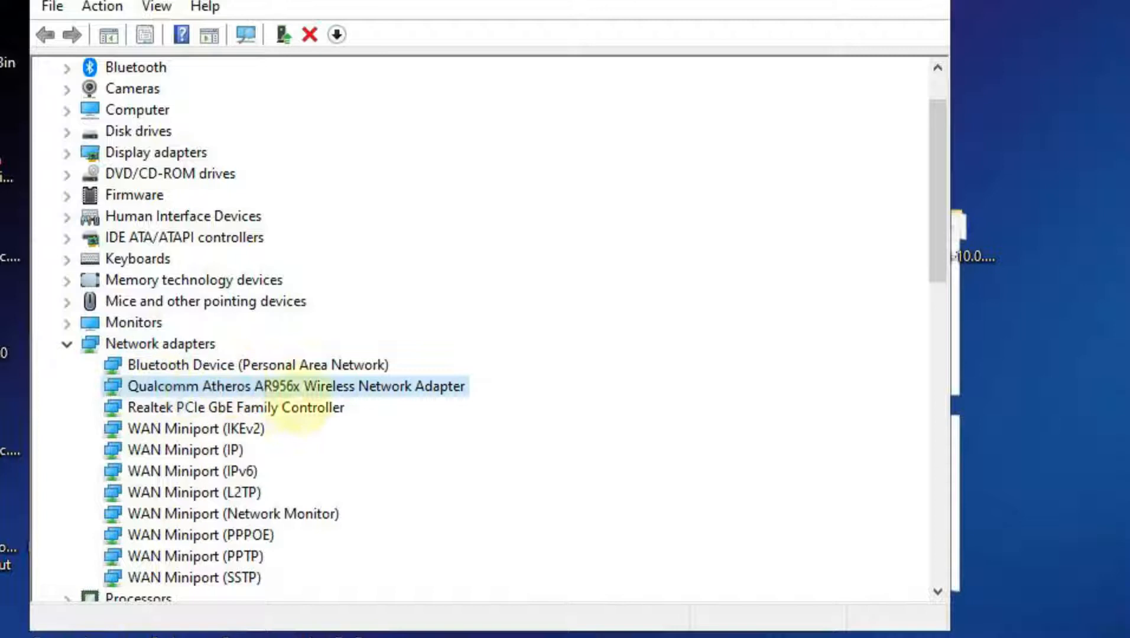
pyautogui.rightClick(295, 385)
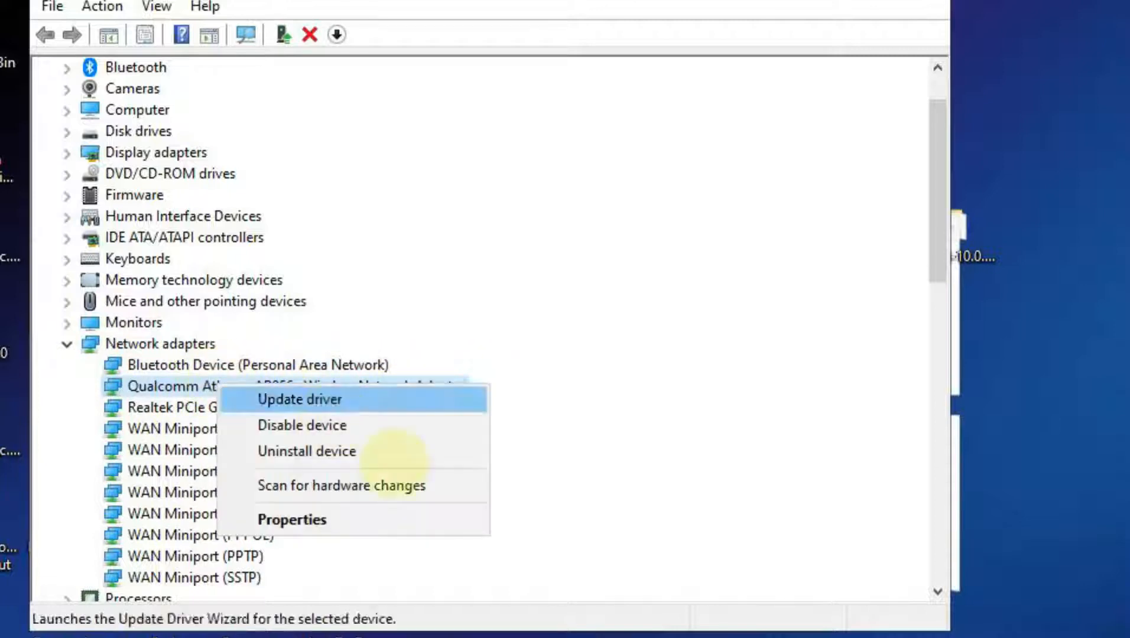
pyautogui.moveTo(291, 519)
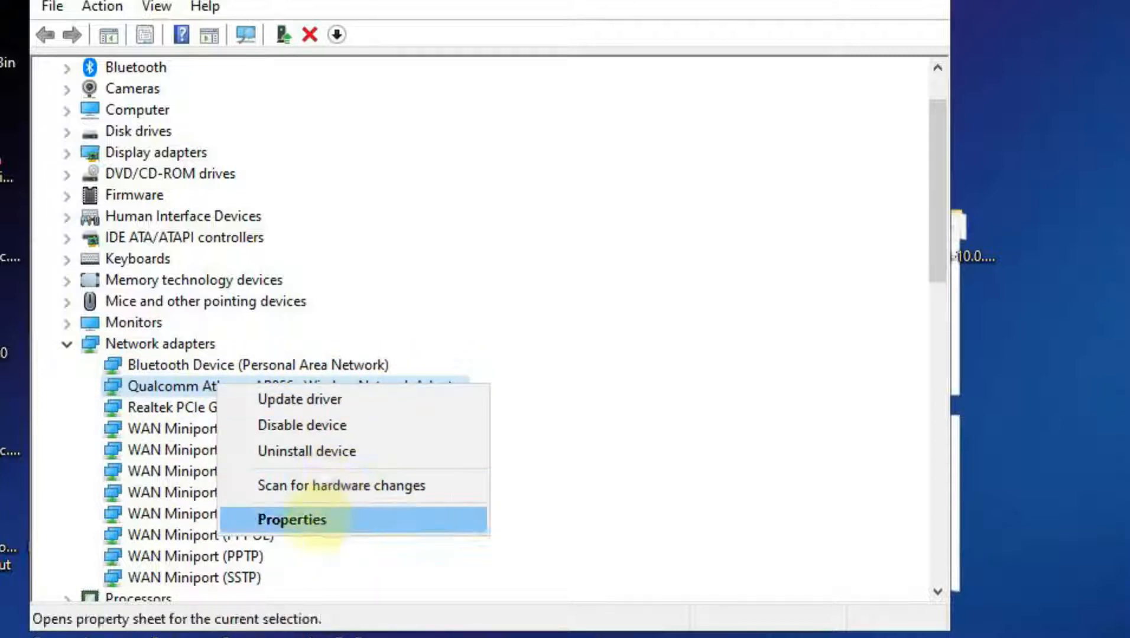
pyautogui.click(291, 519)
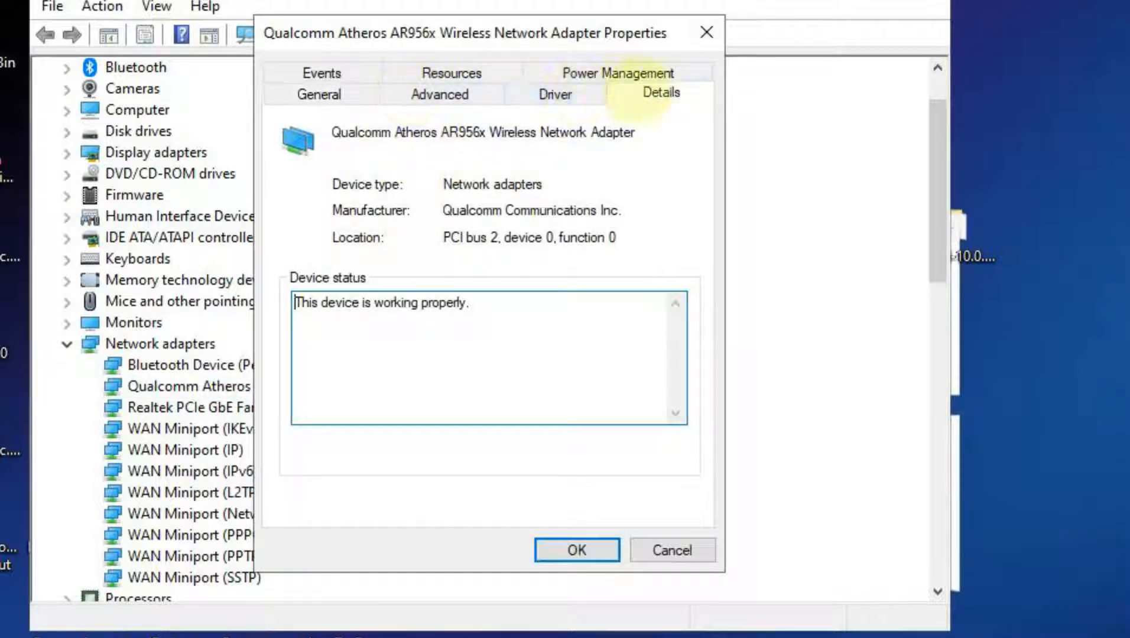
pyautogui.click(554, 95)
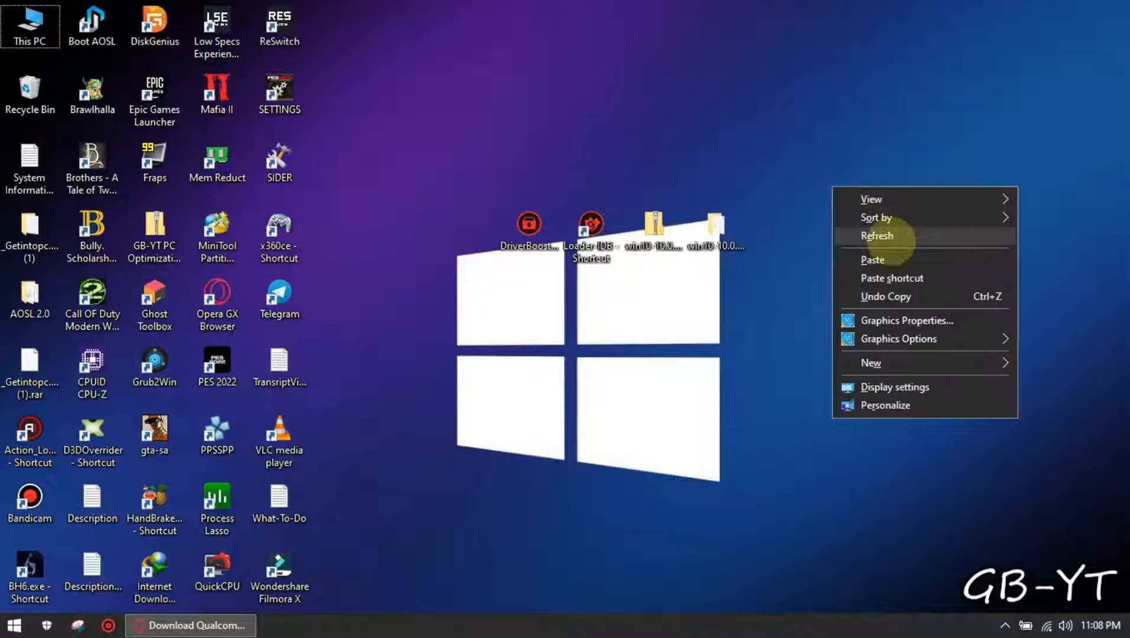
pyautogui.click(877, 236)
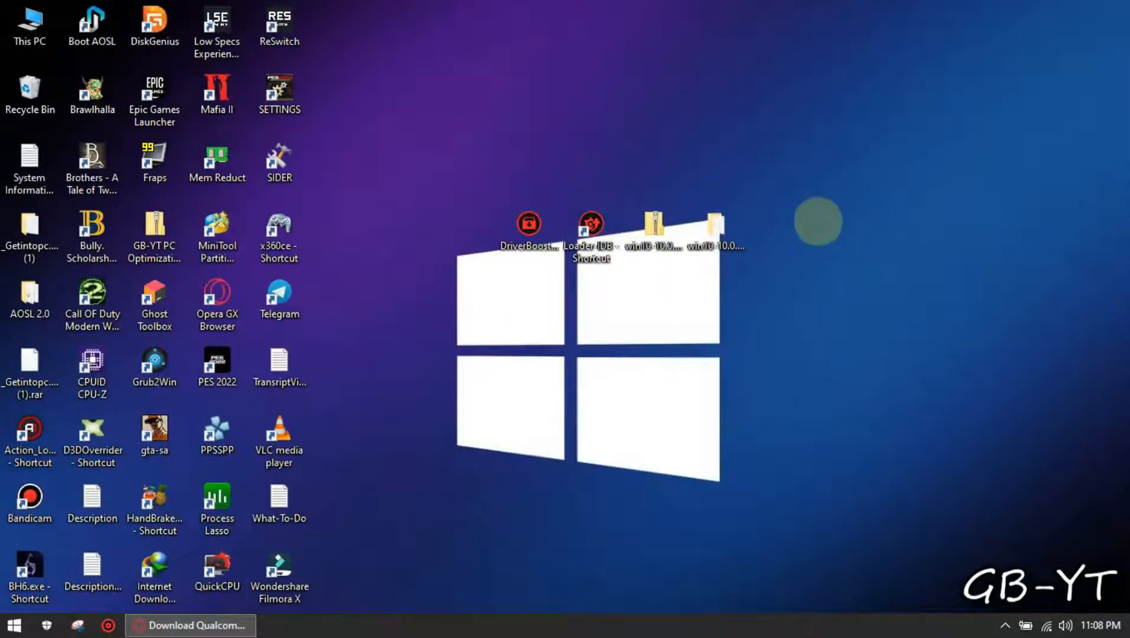
pyautogui.moveTo(836, 283)
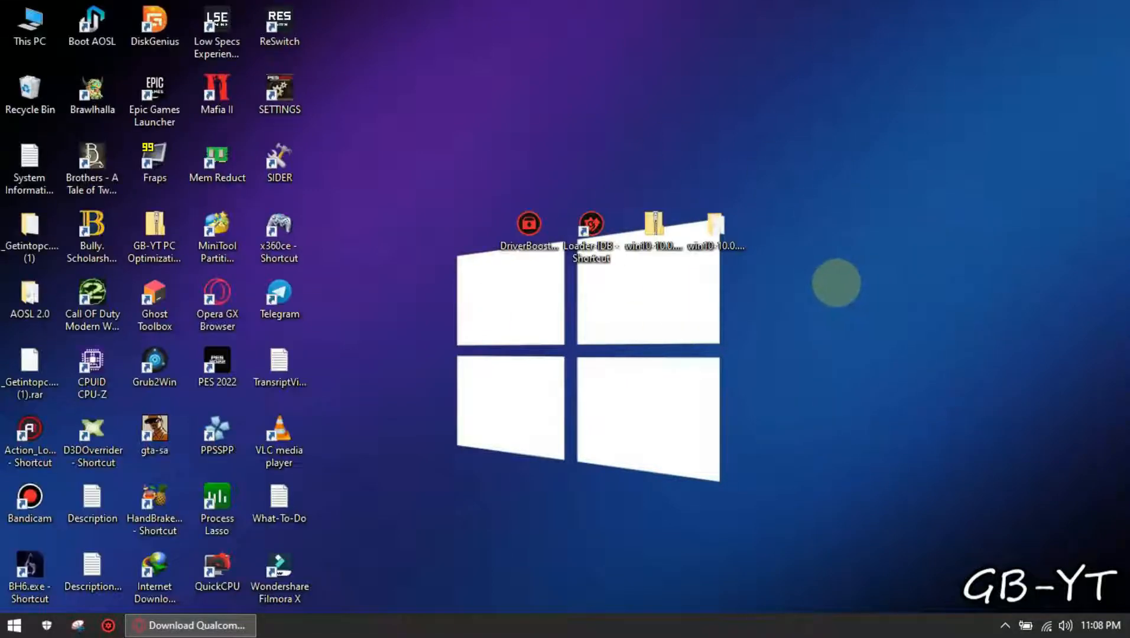
pyautogui.click(528, 231)
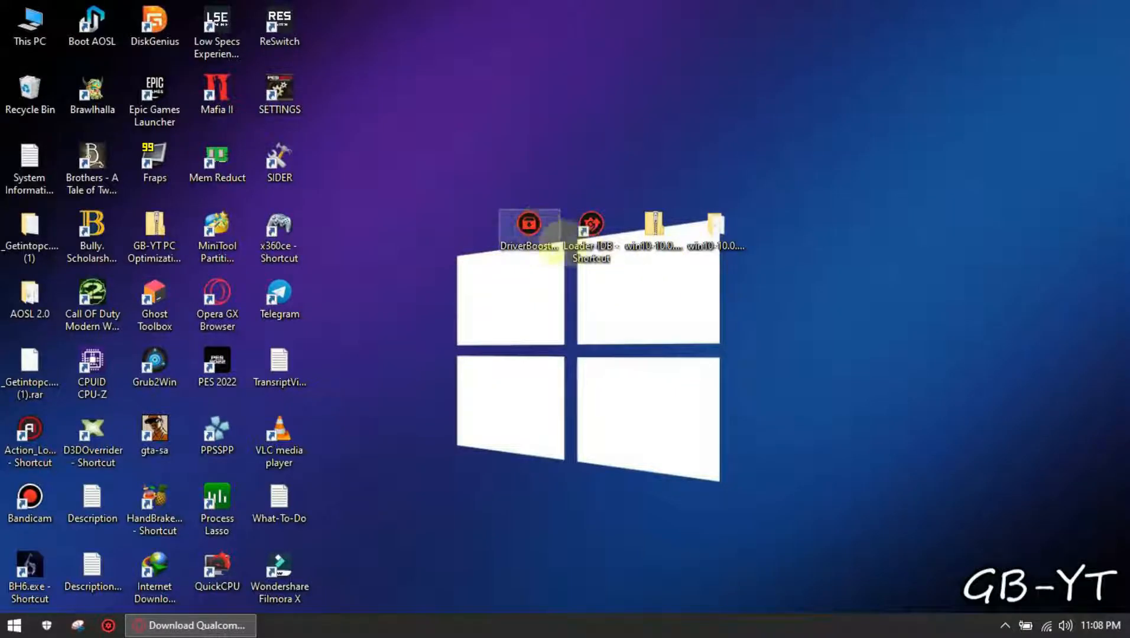